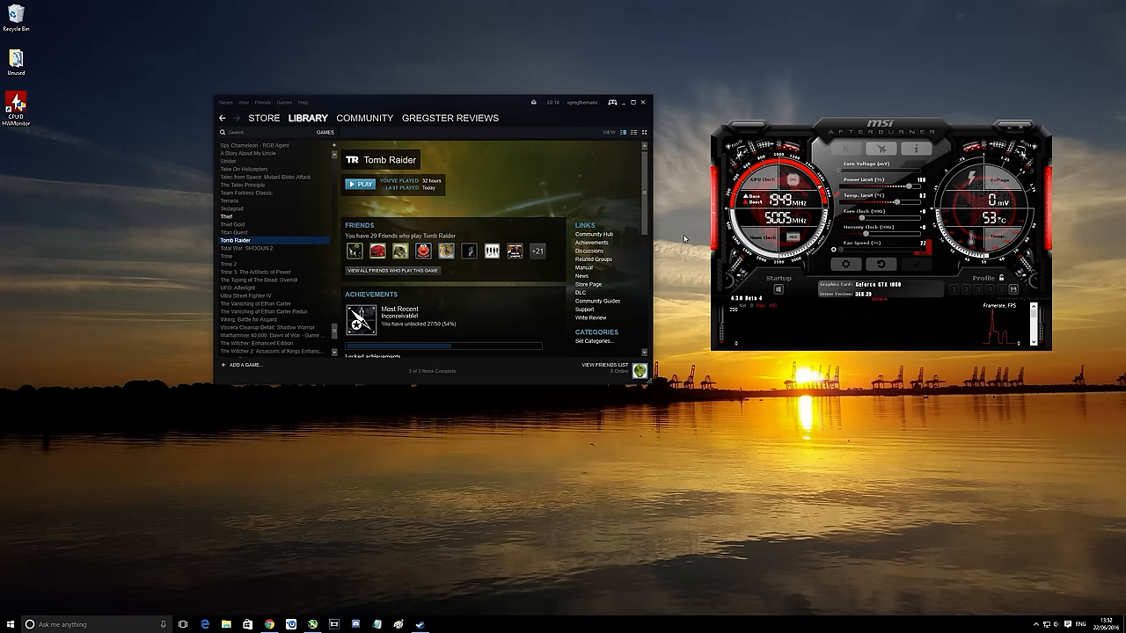
pyautogui.moveTo(684, 239)
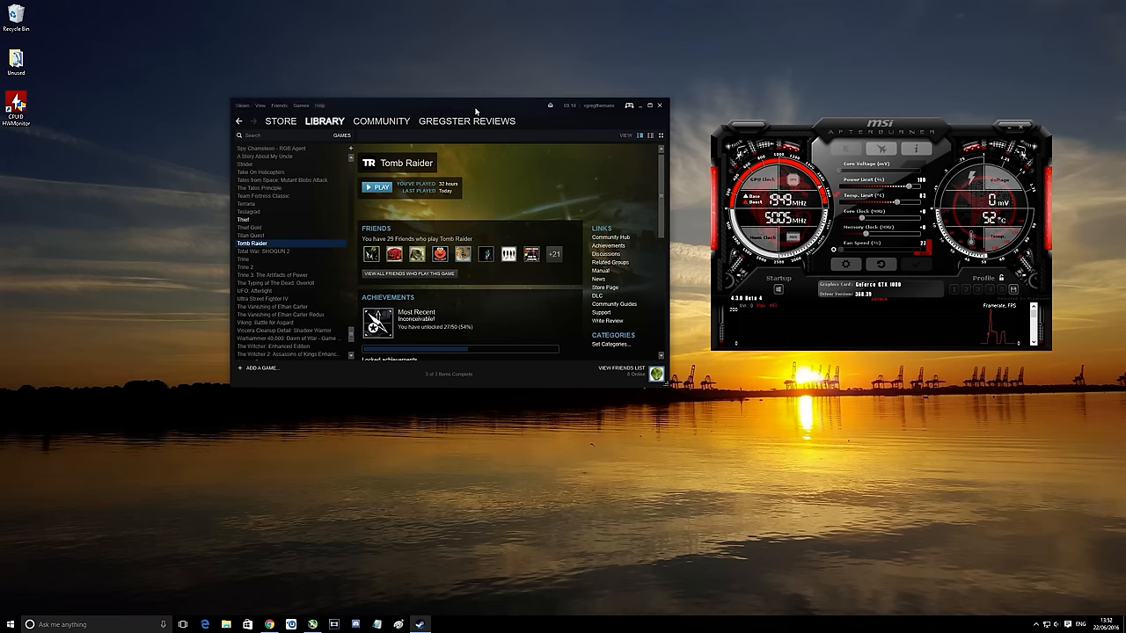
# Step: Launch Tomb Raider from Steam to its main menu with the GPU stats overlay showing
pyautogui.click(466, 120)
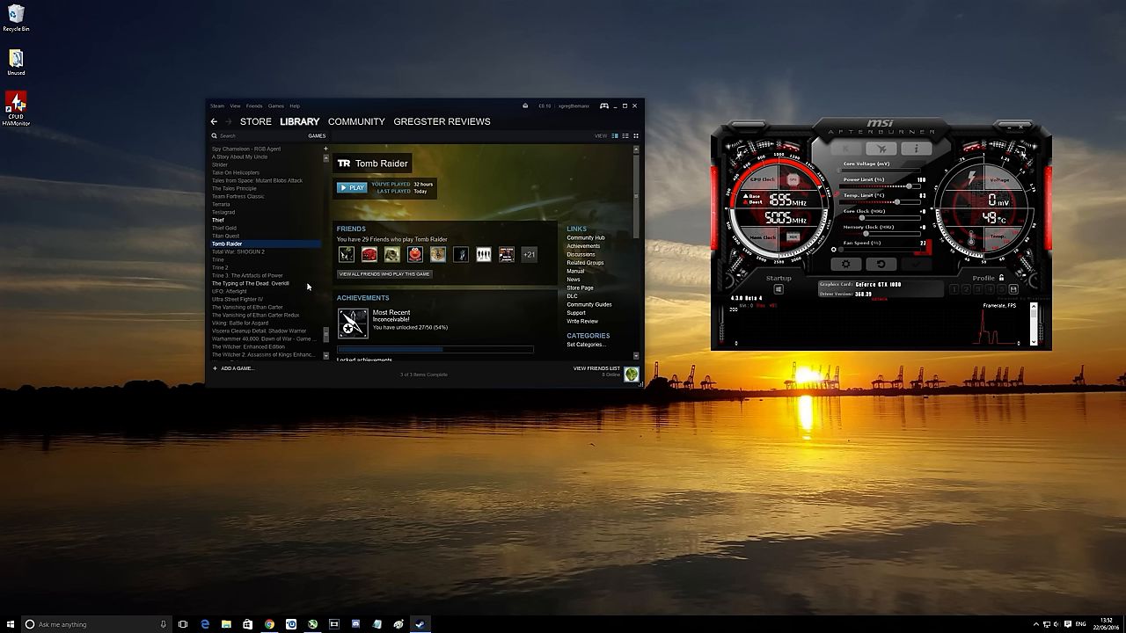
pyautogui.moveTo(373, 285)
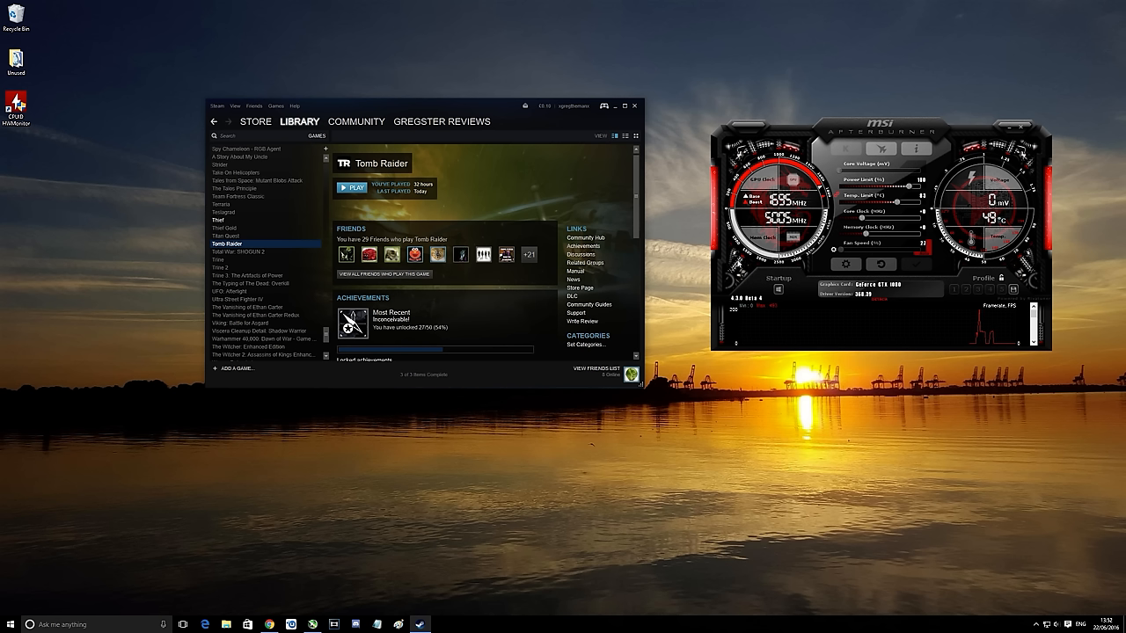
pyautogui.moveTo(611, 266)
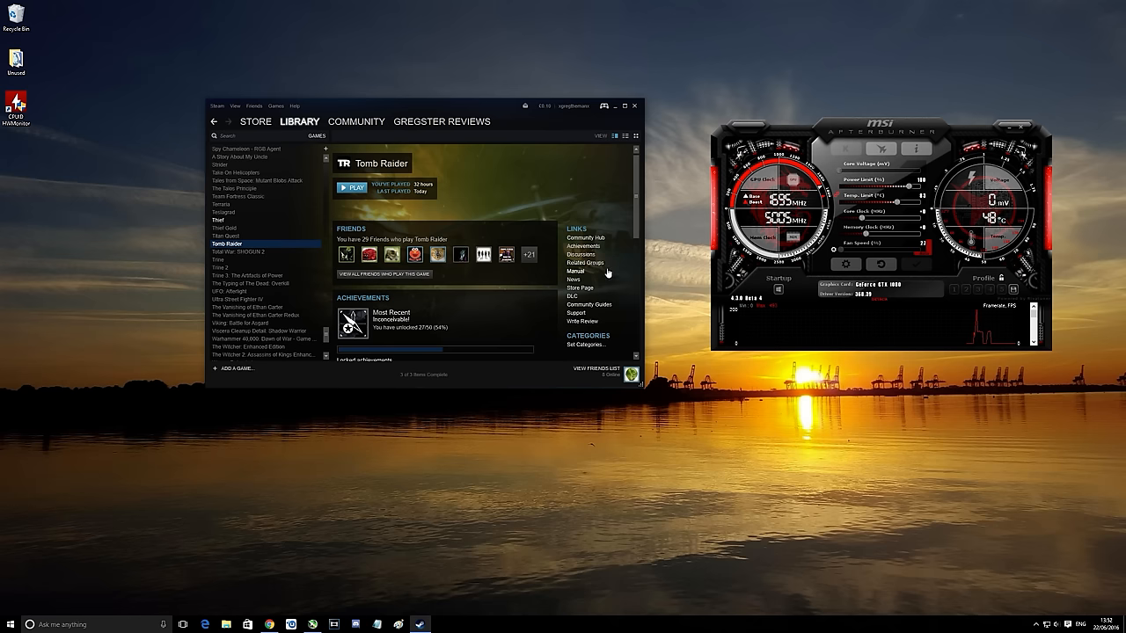
pyautogui.moveTo(464, 104)
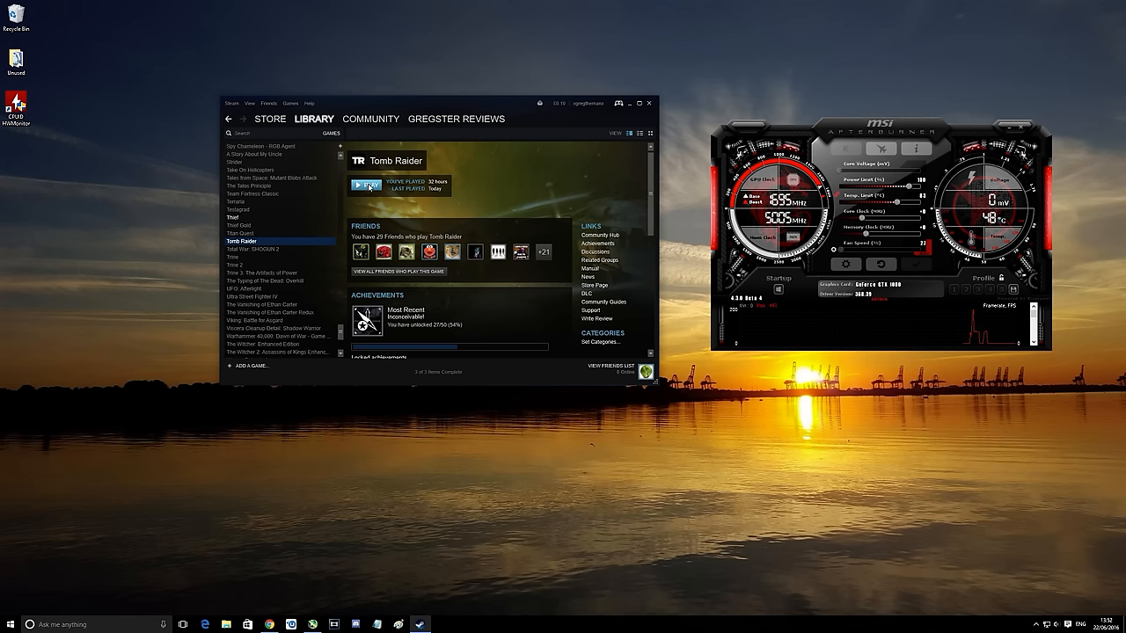
pyautogui.click(366, 186)
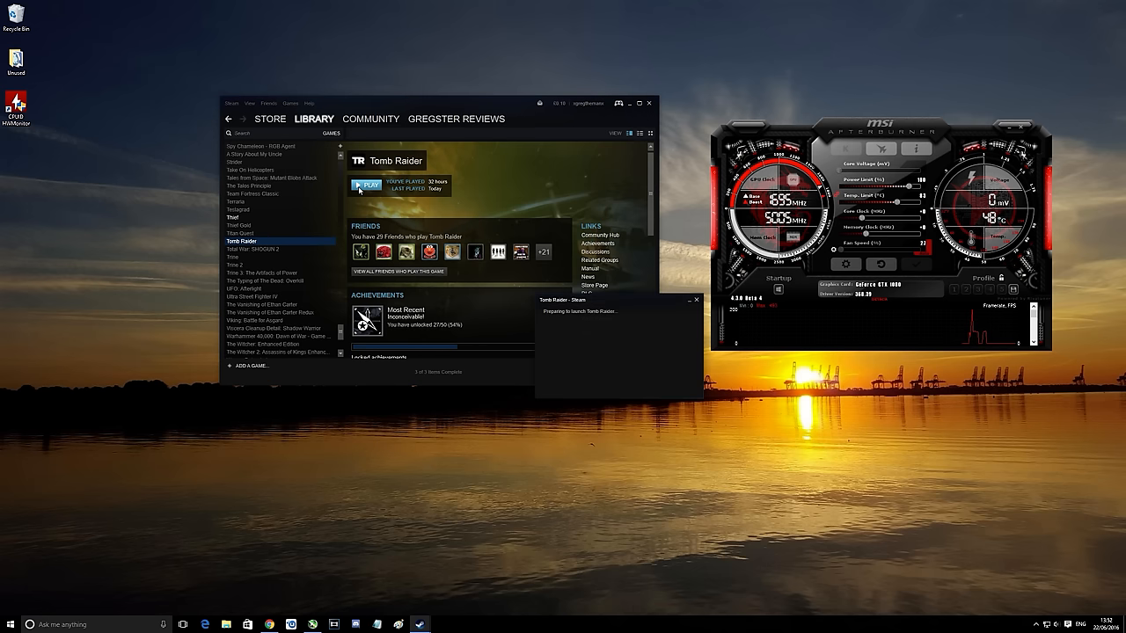
pyautogui.click(366, 184)
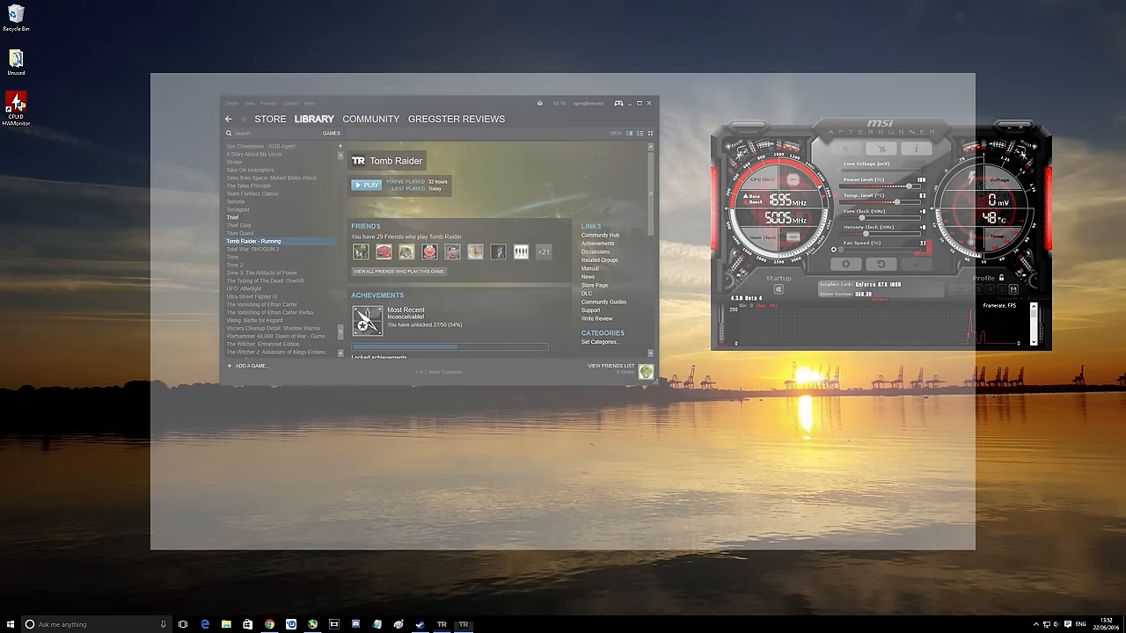
pyautogui.click(368, 185)
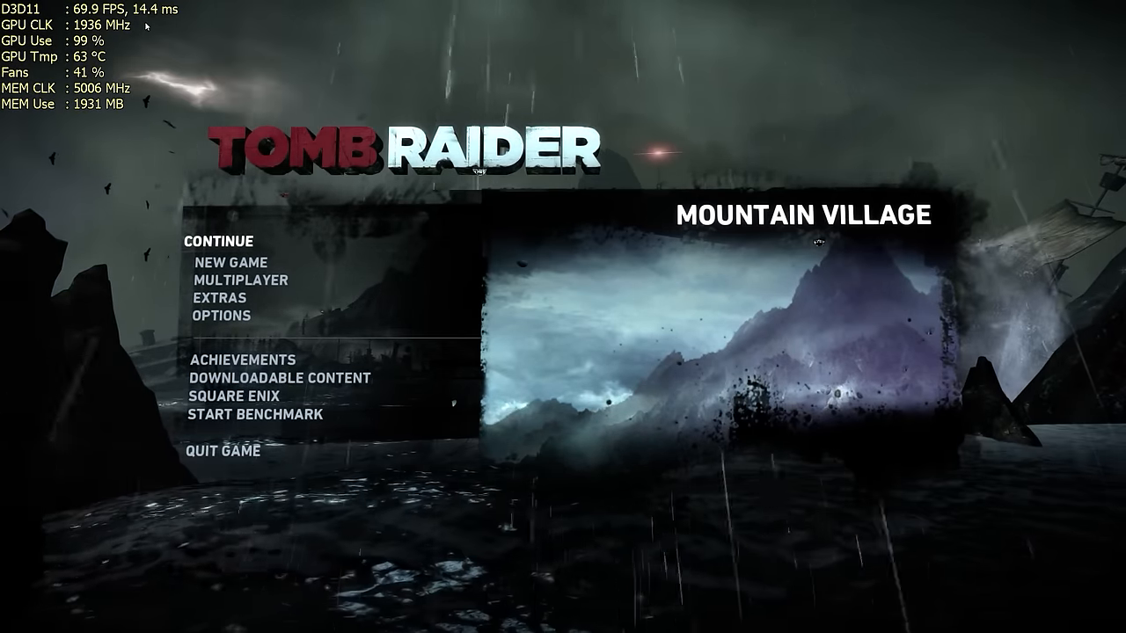
pyautogui.moveTo(478, 193)
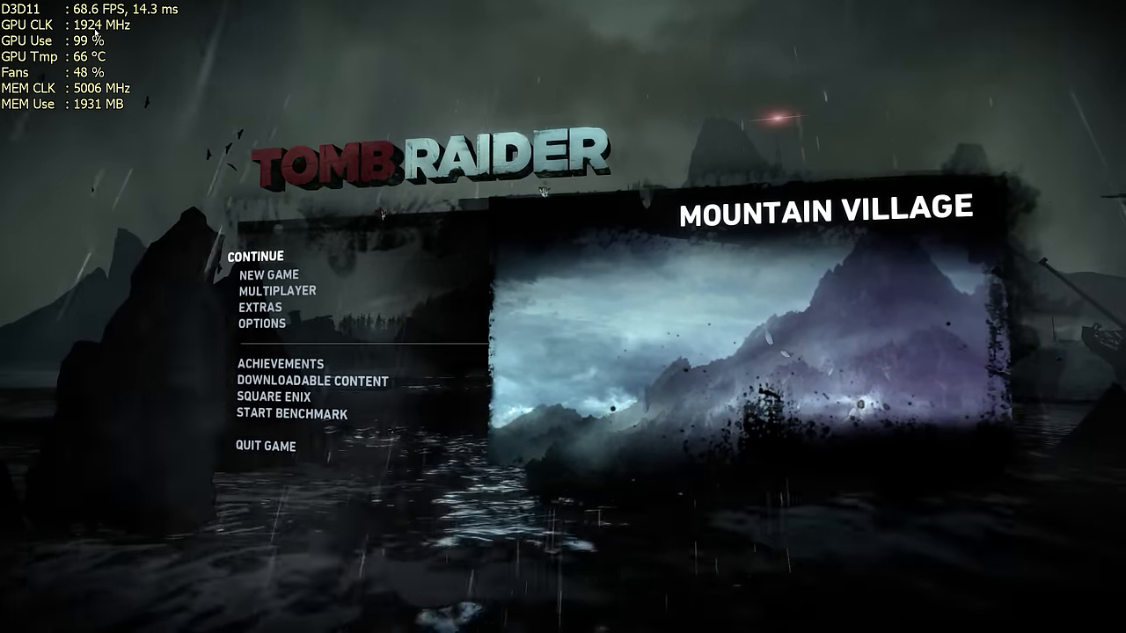
# Step: Quit Tomb Raider and confirm, returning to the desktop
pyautogui.click(268, 447)
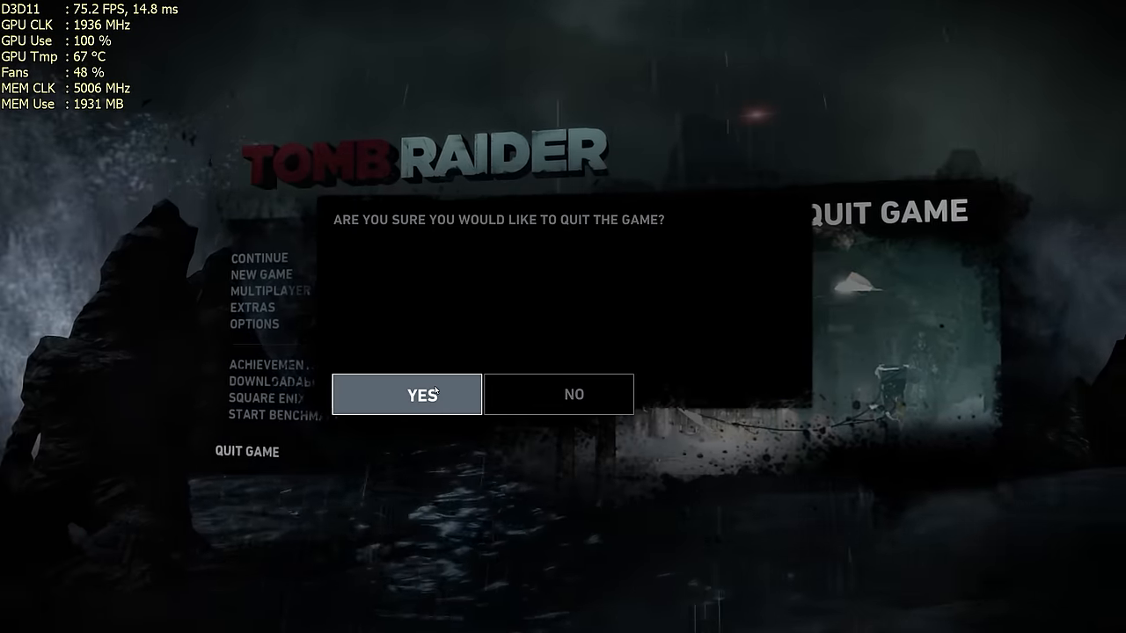
pyautogui.click(406, 394)
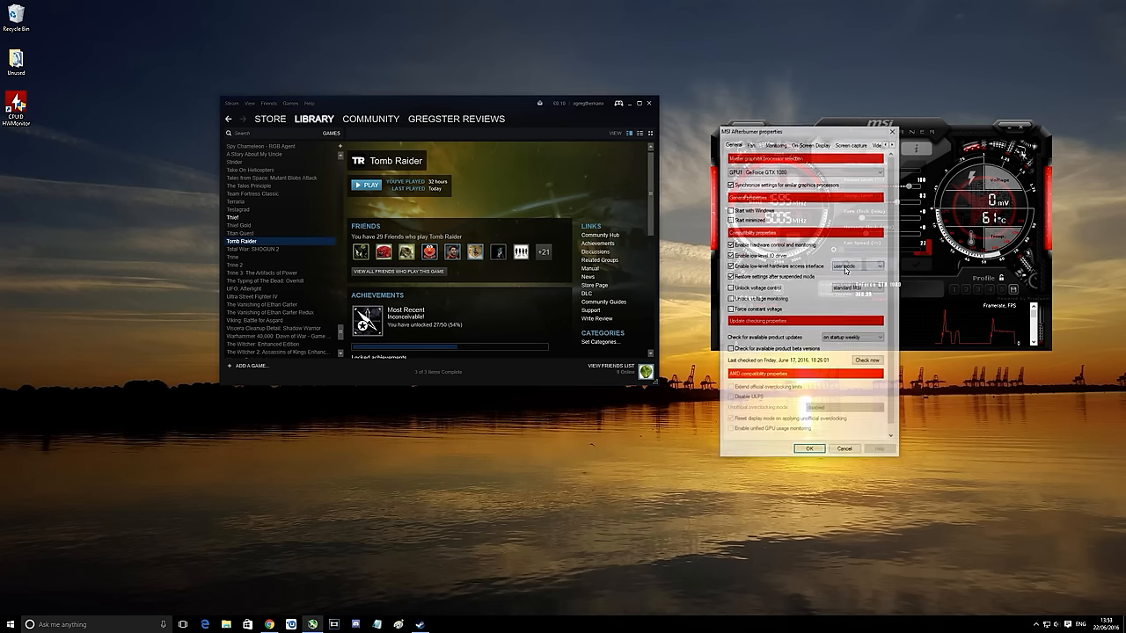
# Step: Show the Monitoring settings in Afterburner's properties window
pyautogui.click(774, 145)
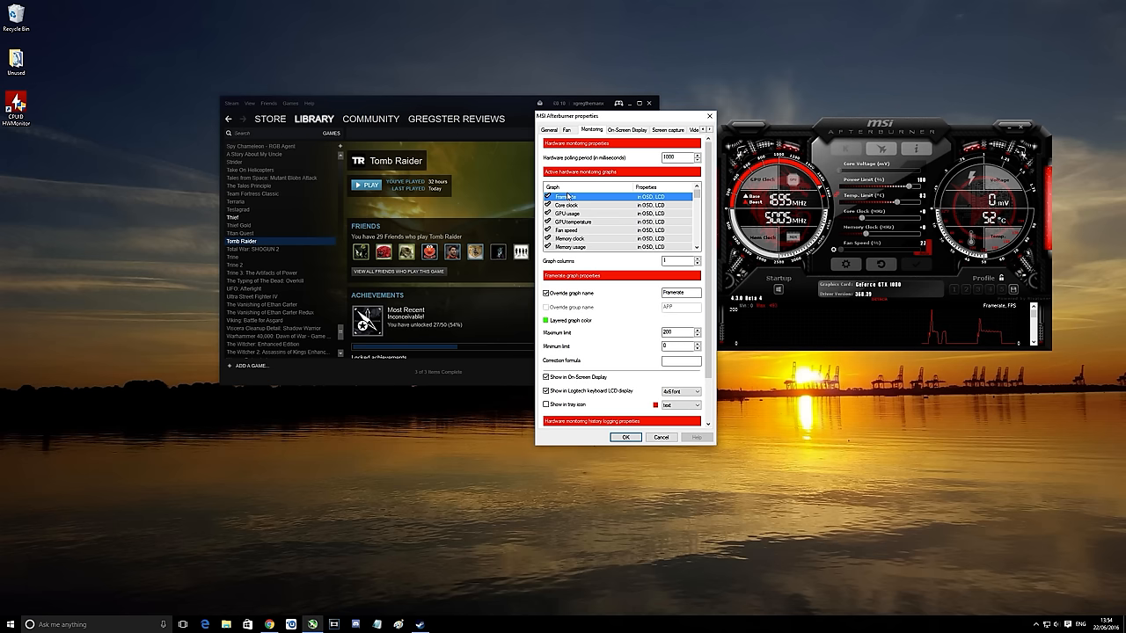
# Step: Show core clock, GPU usage, temperature, fan speed and memory clock in the OSD with short names, and apply
pyautogui.click(682, 292)
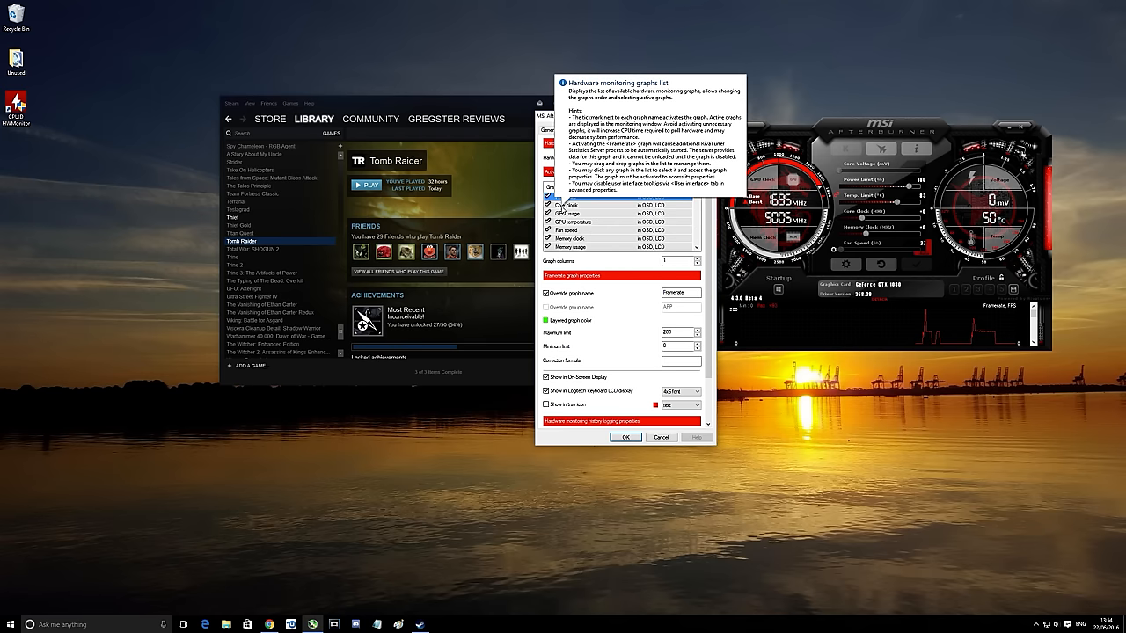
pyautogui.click(566, 204)
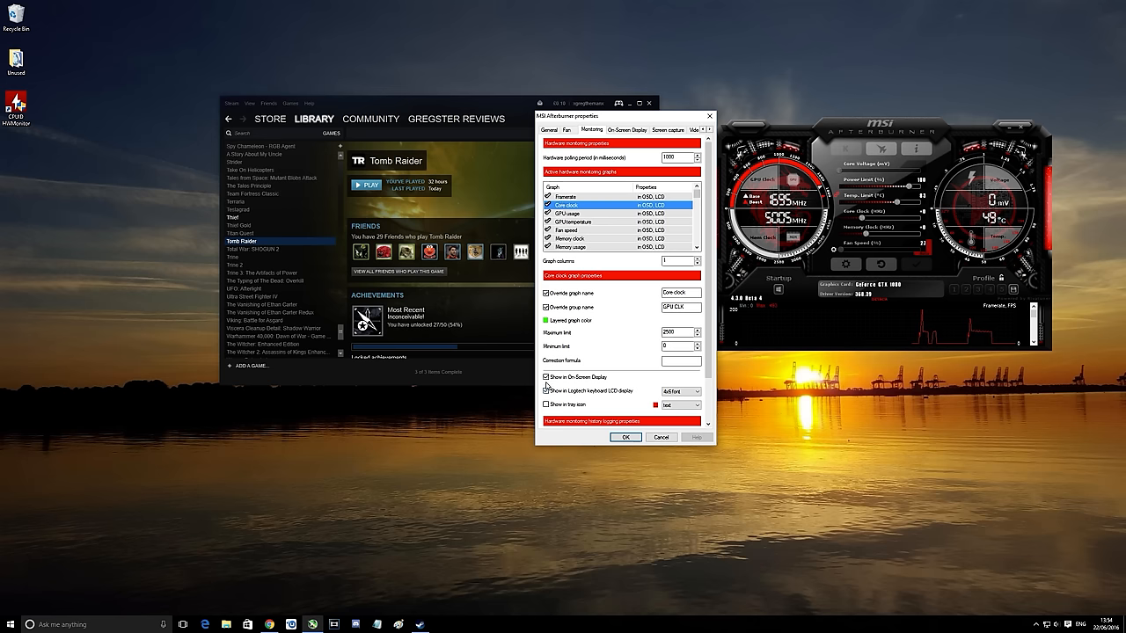
pyautogui.moveTo(547, 376)
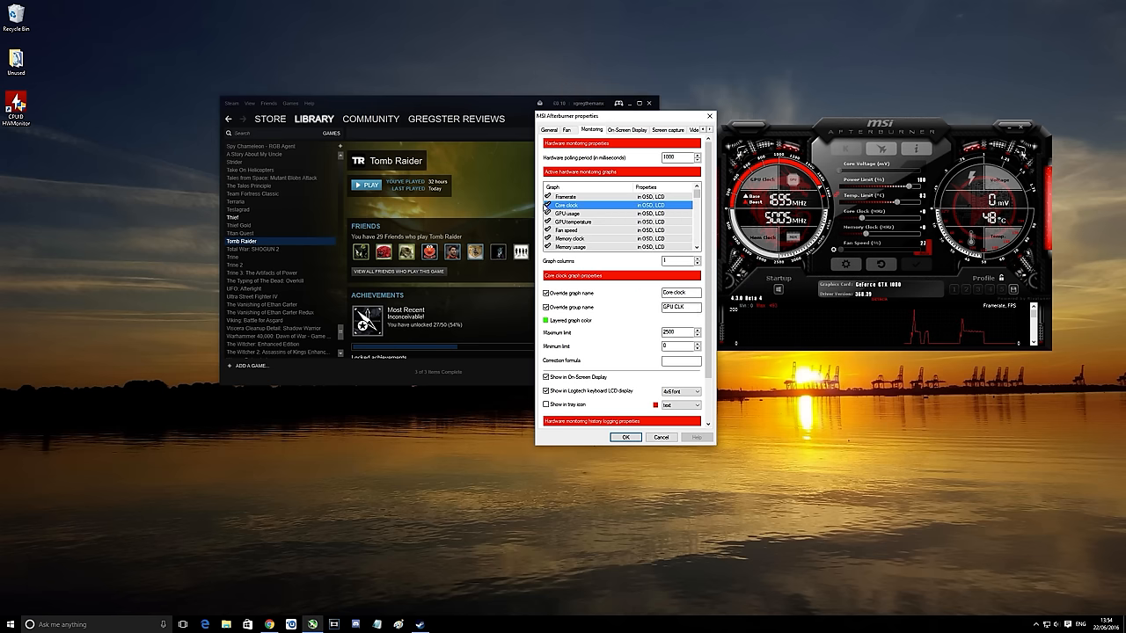
pyautogui.click(566, 215)
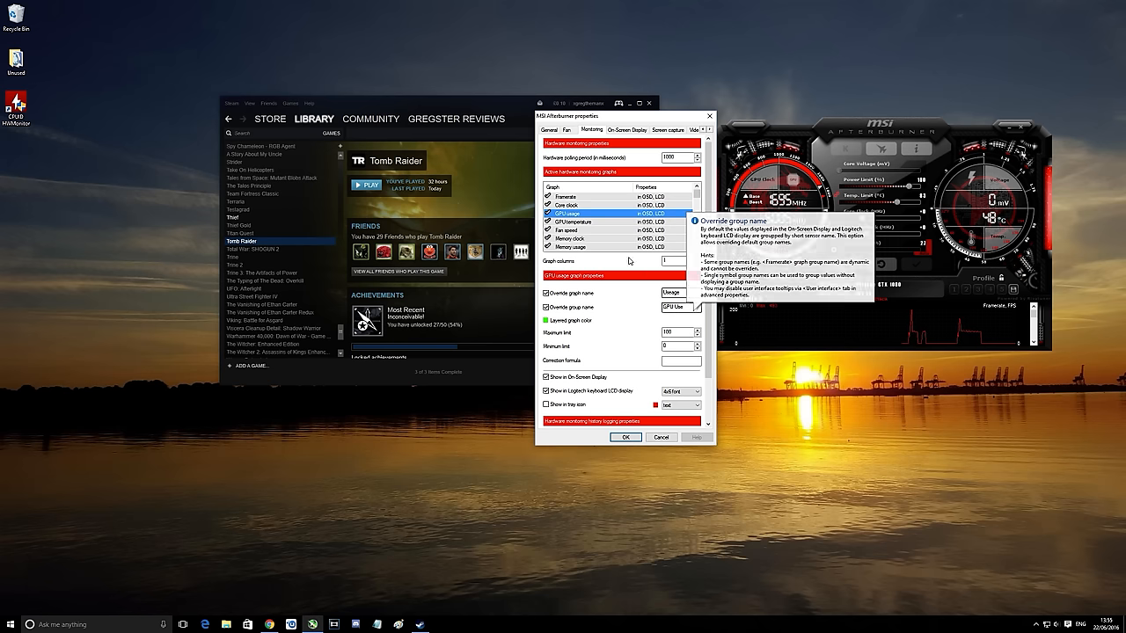
pyautogui.click(572, 222)
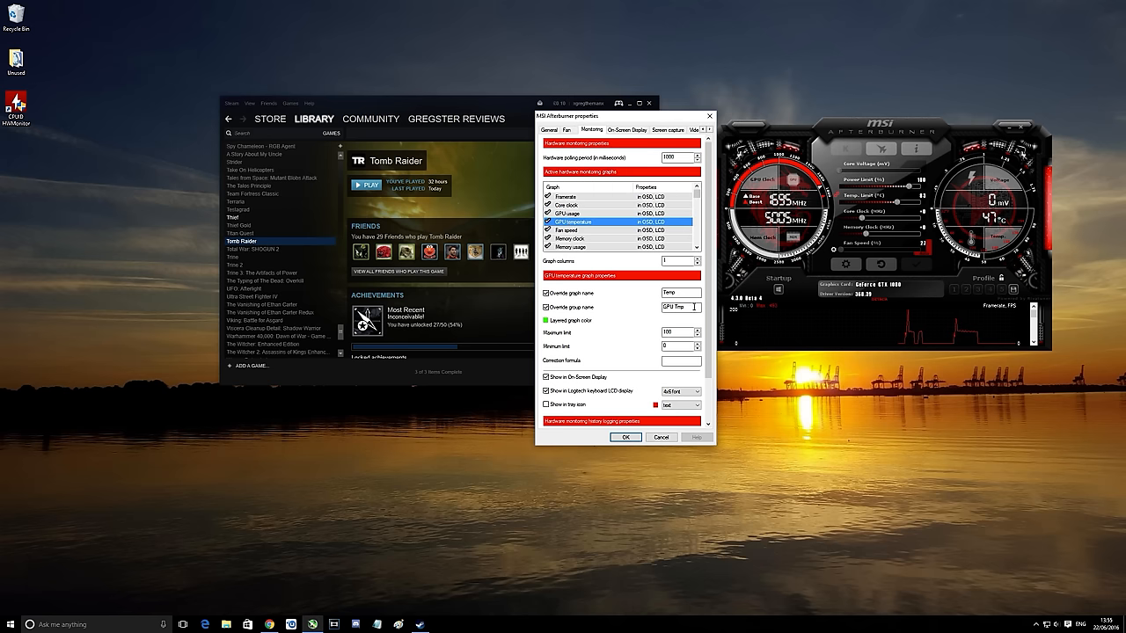
pyautogui.click(567, 228)
pyautogui.write('Fan')
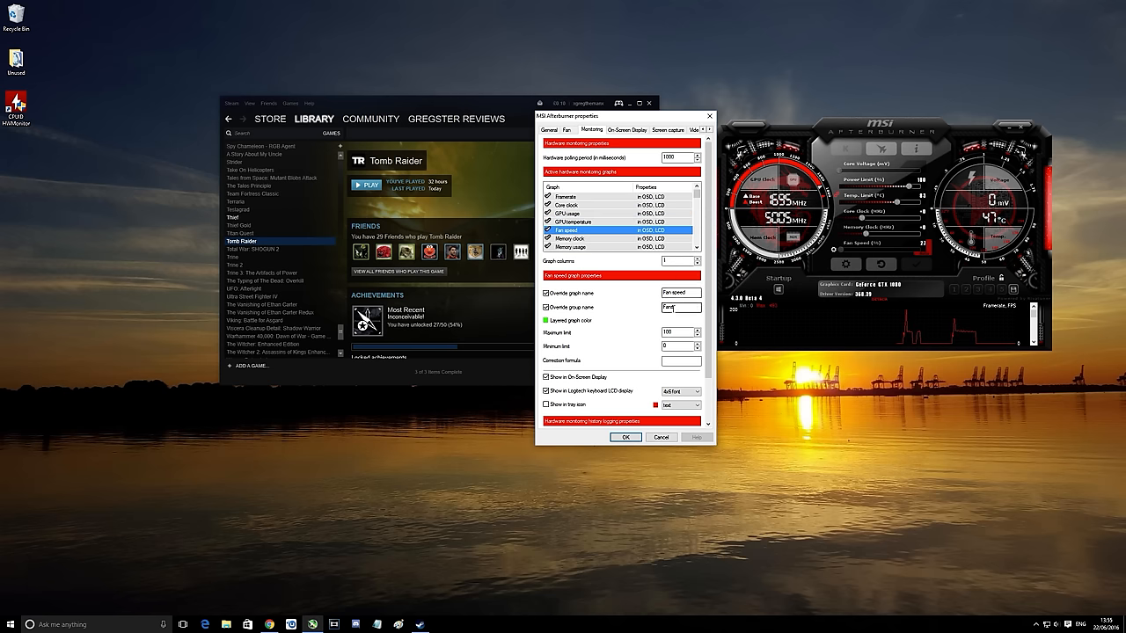
pyautogui.click(570, 239)
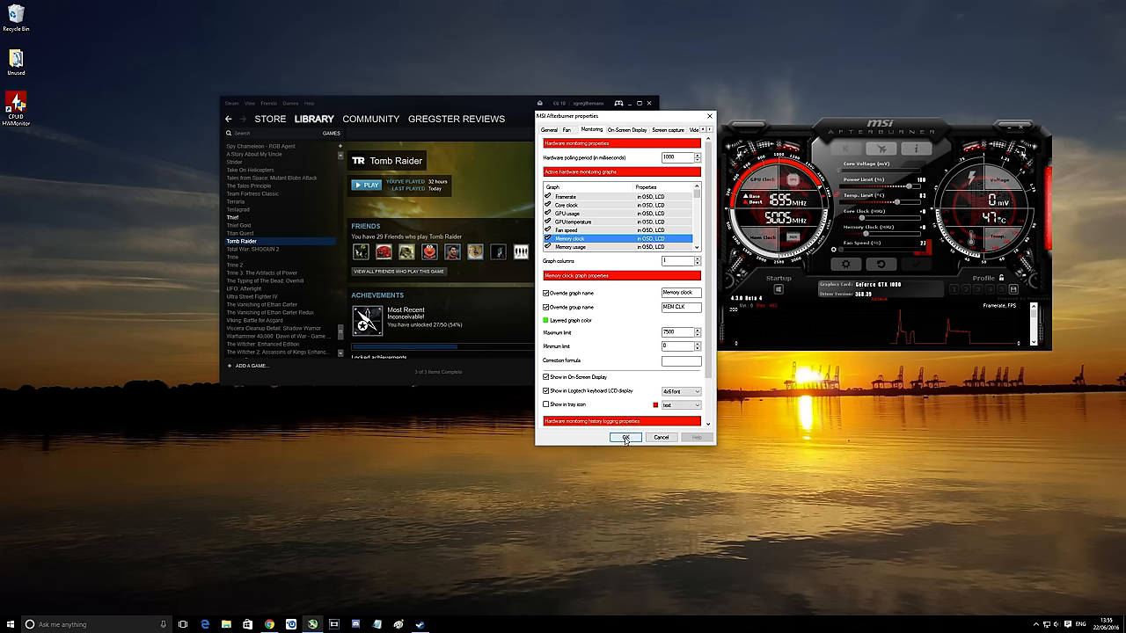
pyautogui.click(627, 437)
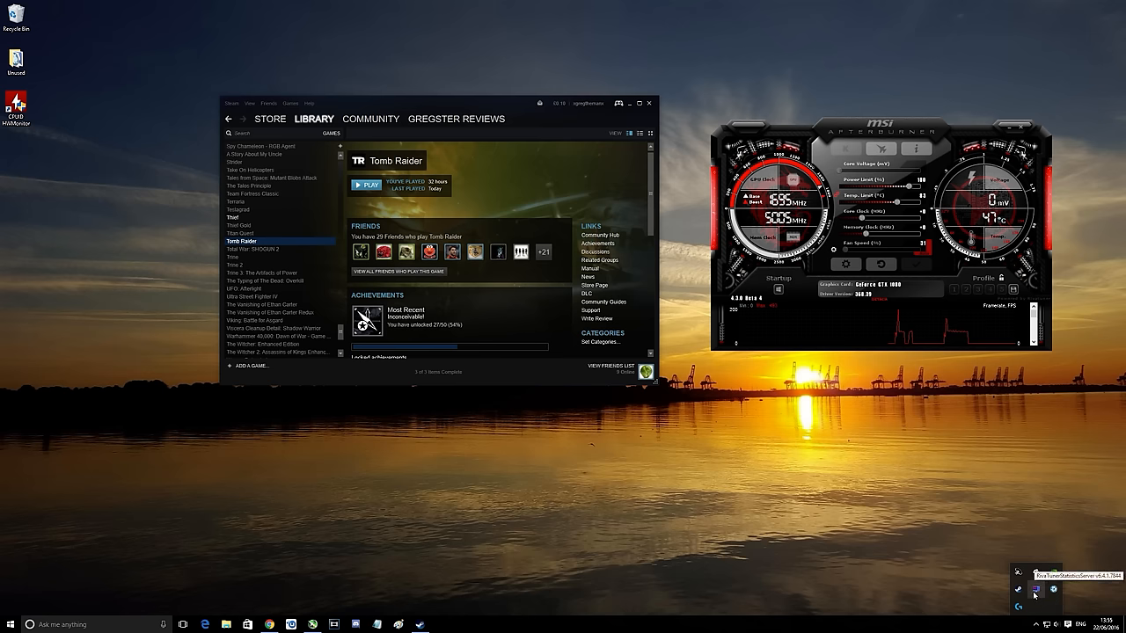
# Step: Bring up the RTSS settings window from the tray and try, then revert, an OSD option
pyautogui.click(1036, 590)
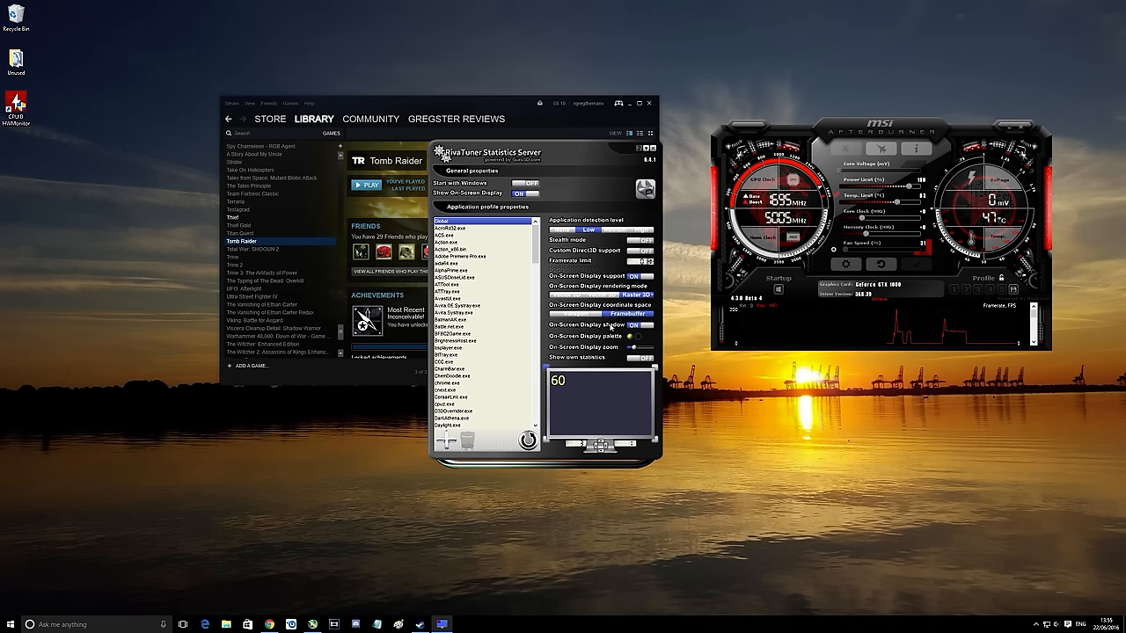
pyautogui.moveTo(619, 384)
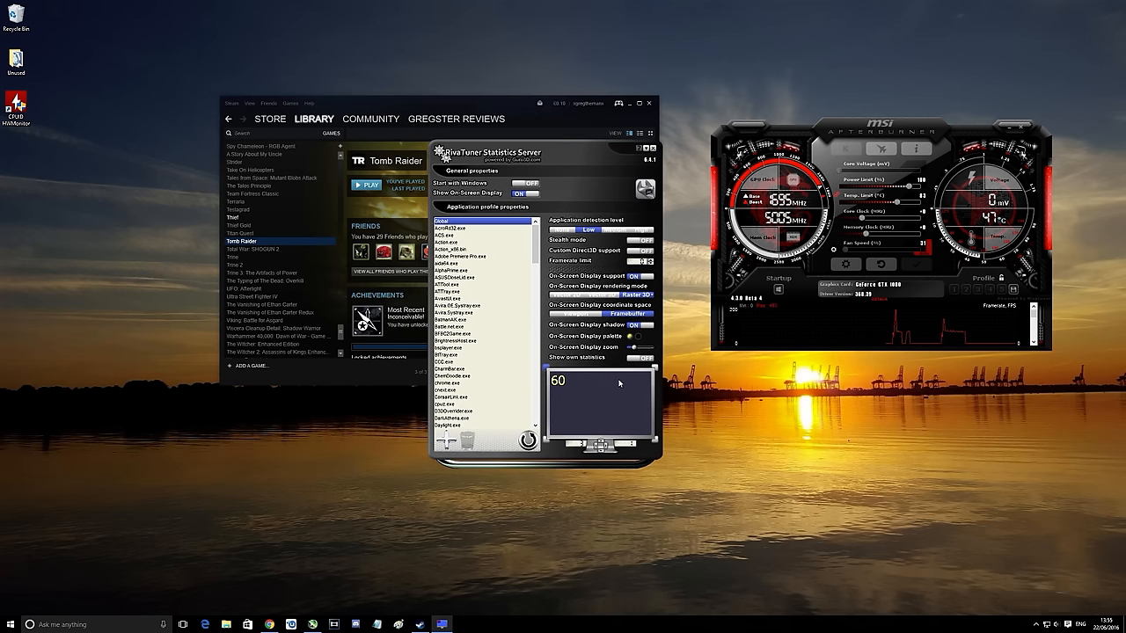
pyautogui.moveTo(644, 394)
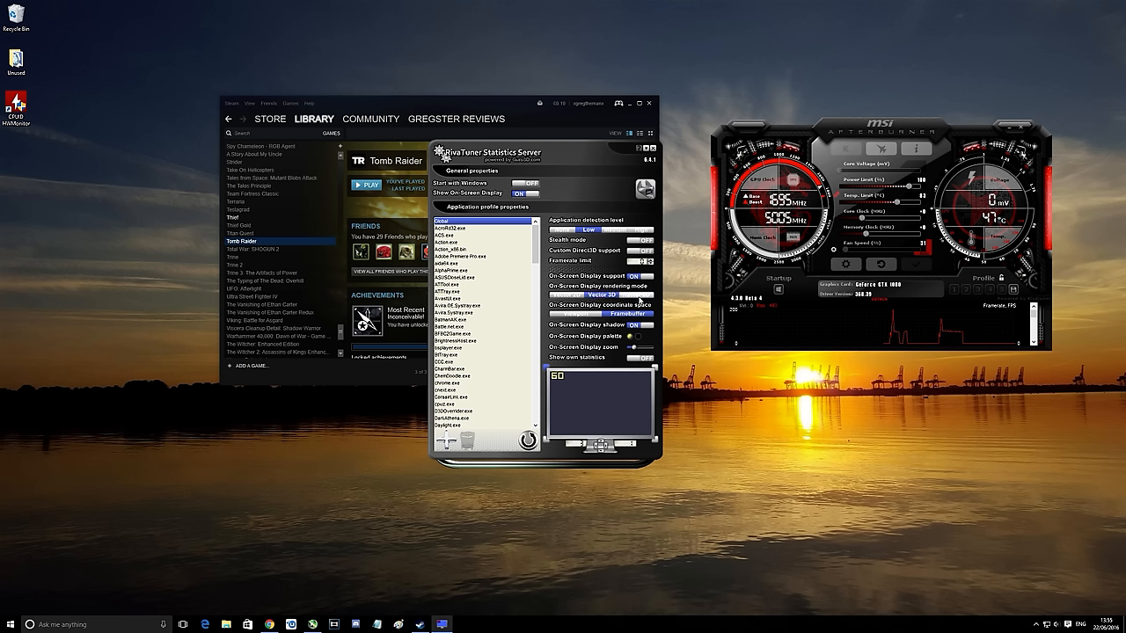
pyautogui.click(633, 295)
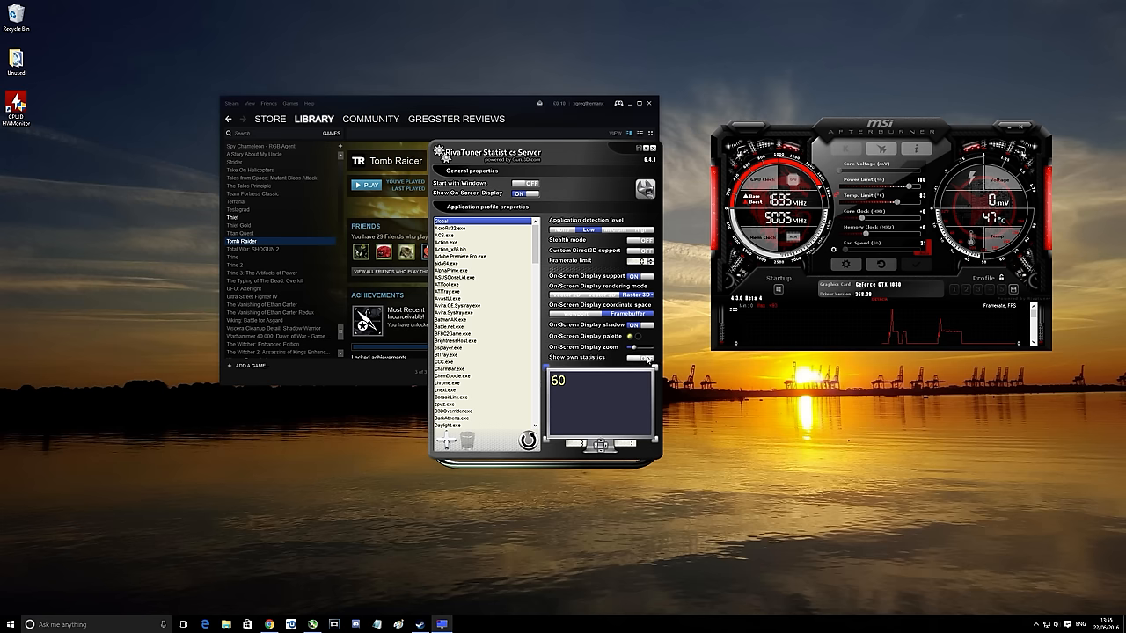
pyautogui.click(640, 357)
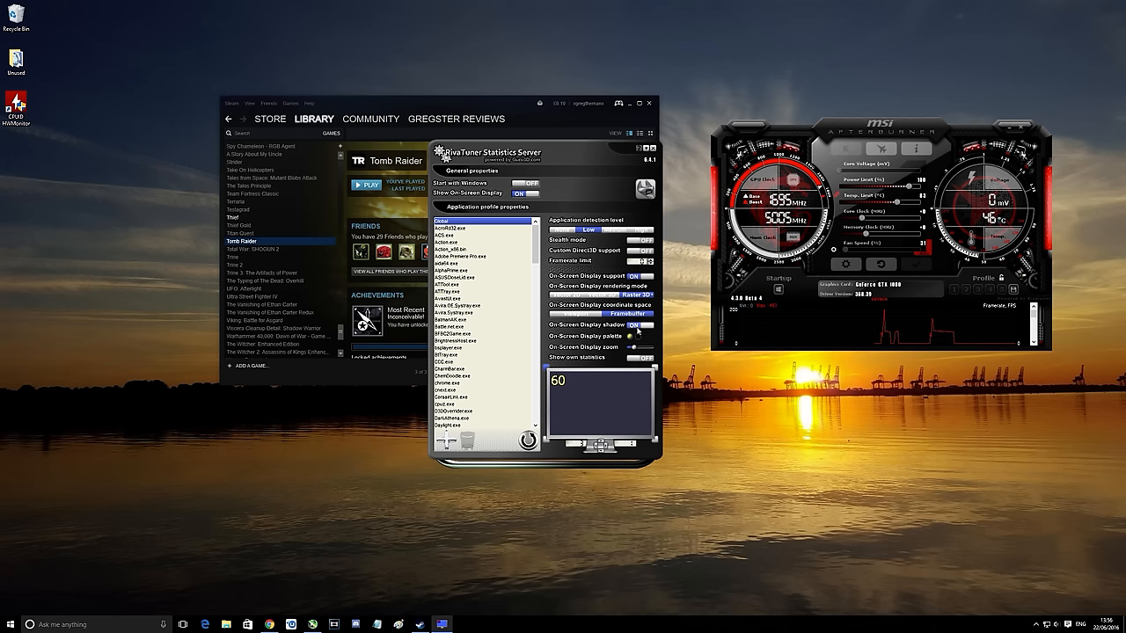
pyautogui.moveTo(633, 325)
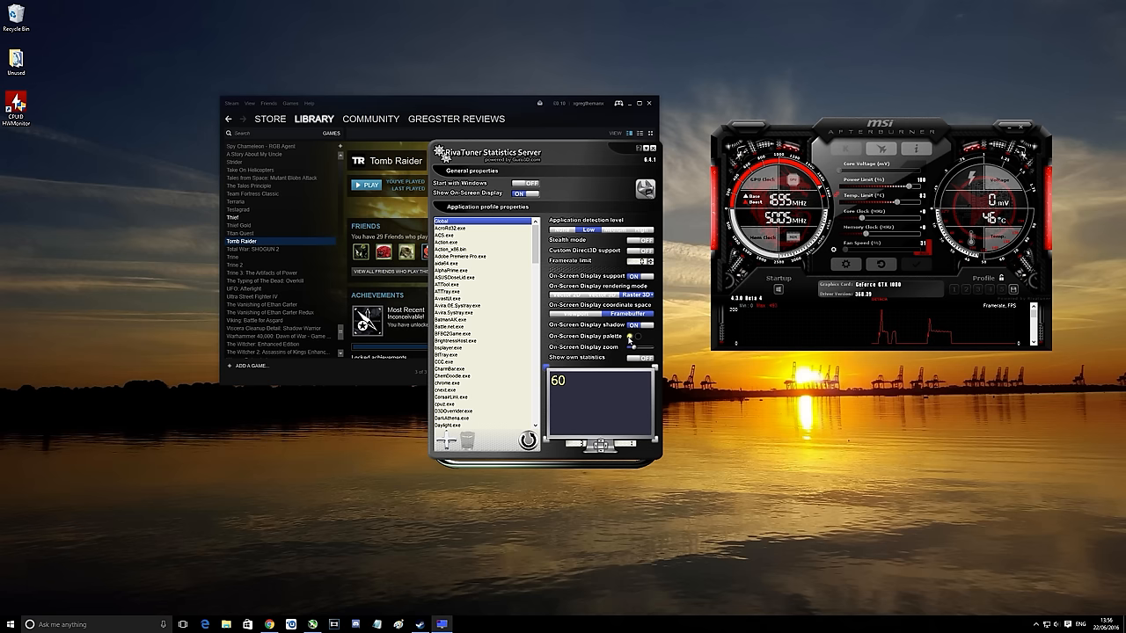
# Step: Try yellow, pink and light green shades for the overlay colour in the Color dialog
pyautogui.click(633, 336)
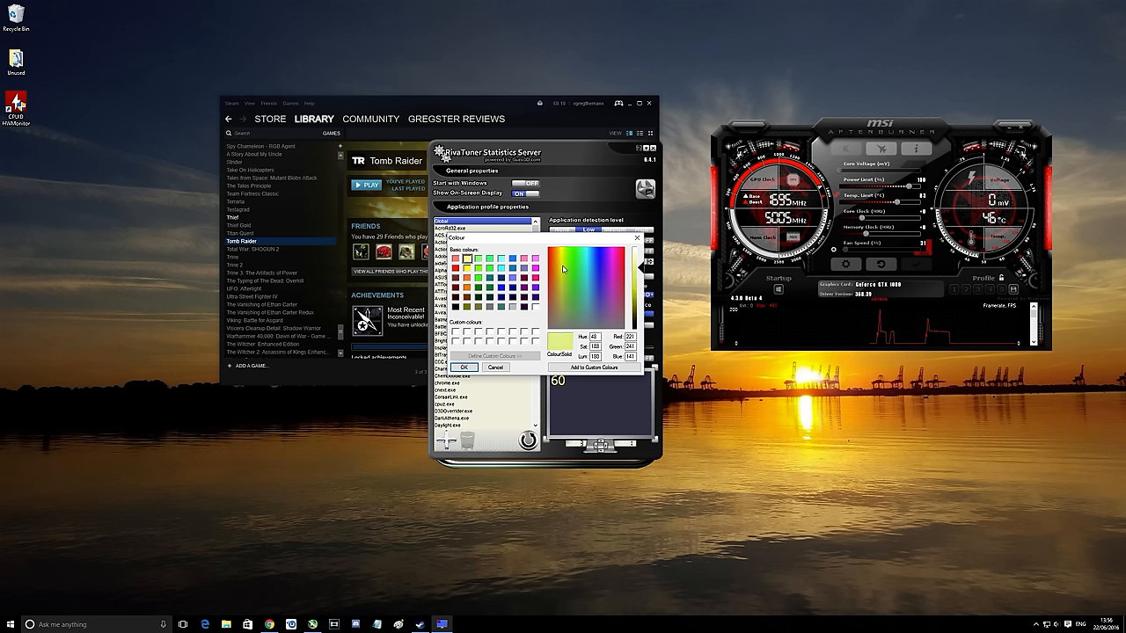
pyautogui.click(563, 268)
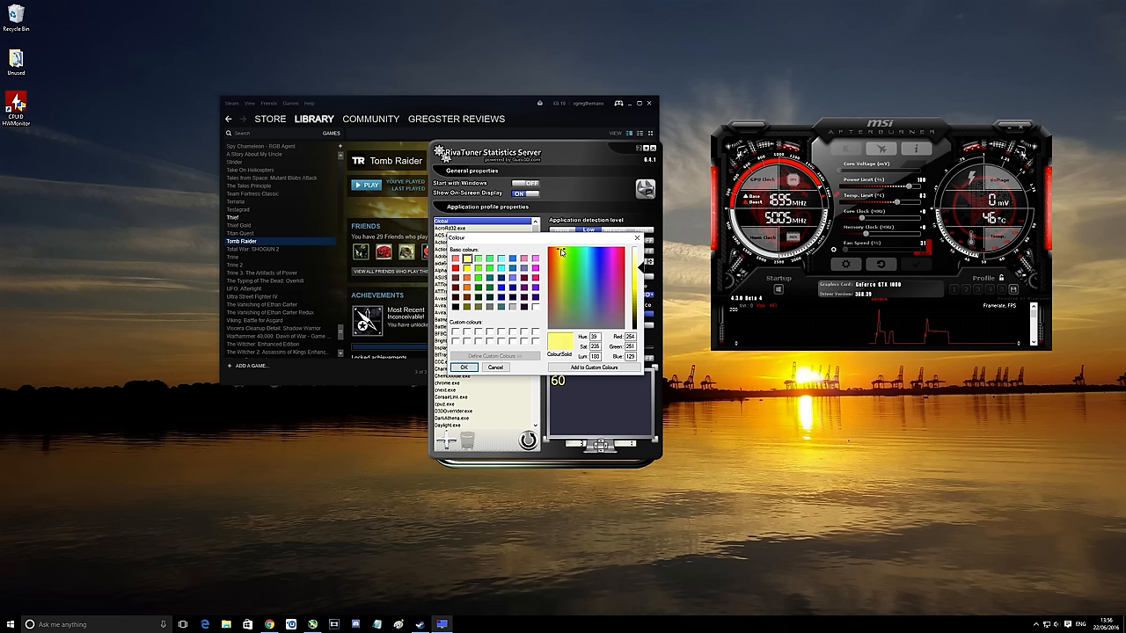
pyautogui.click(624, 255)
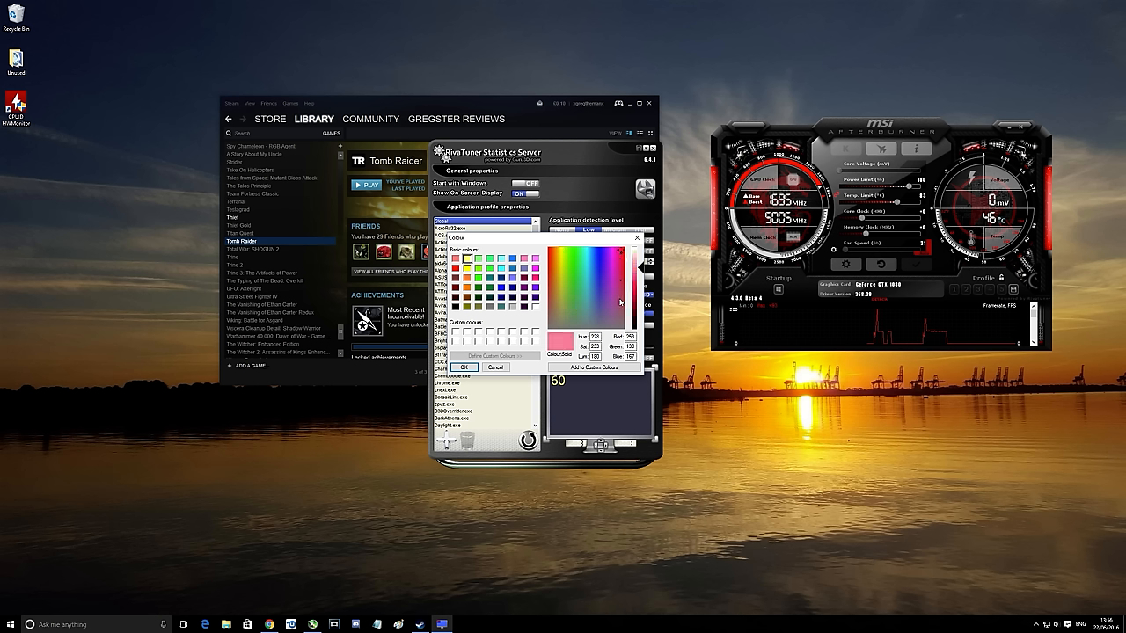
pyautogui.click(577, 257)
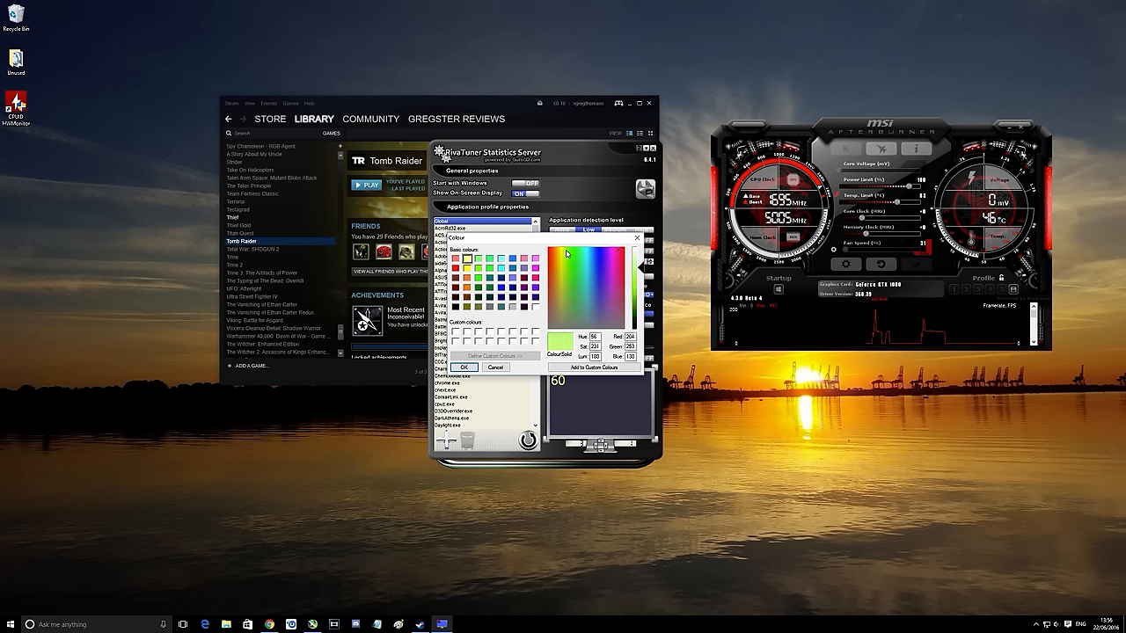
pyautogui.click(577, 302)
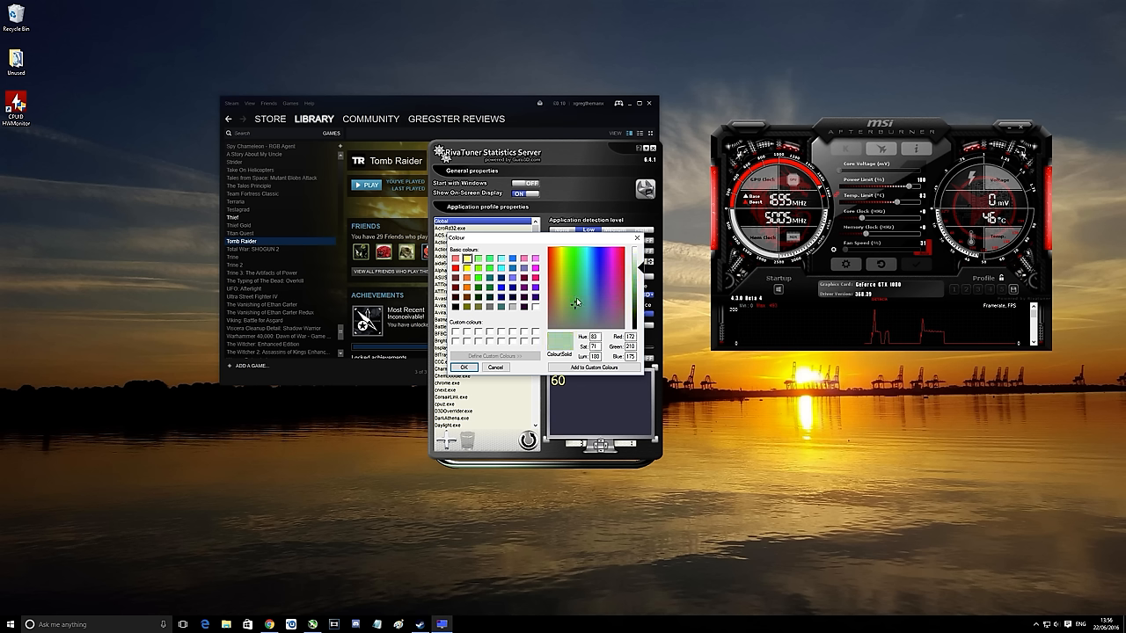
pyautogui.click(575, 274)
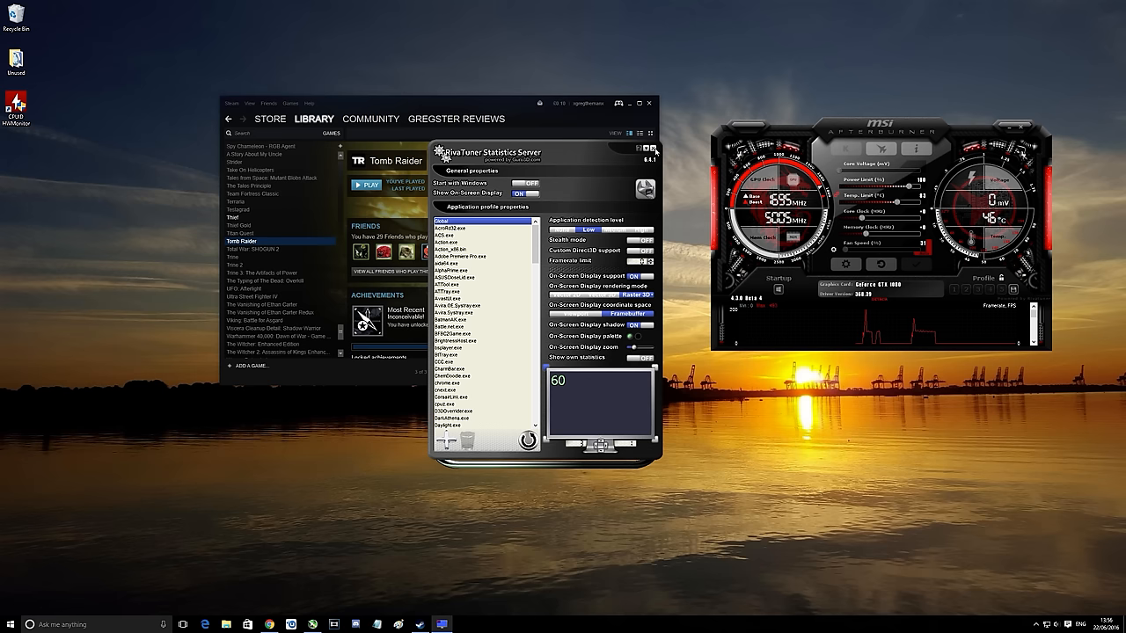
# Step: Close the RTSS settings window and hide Afterburner to the system tray
pyautogui.click(654, 152)
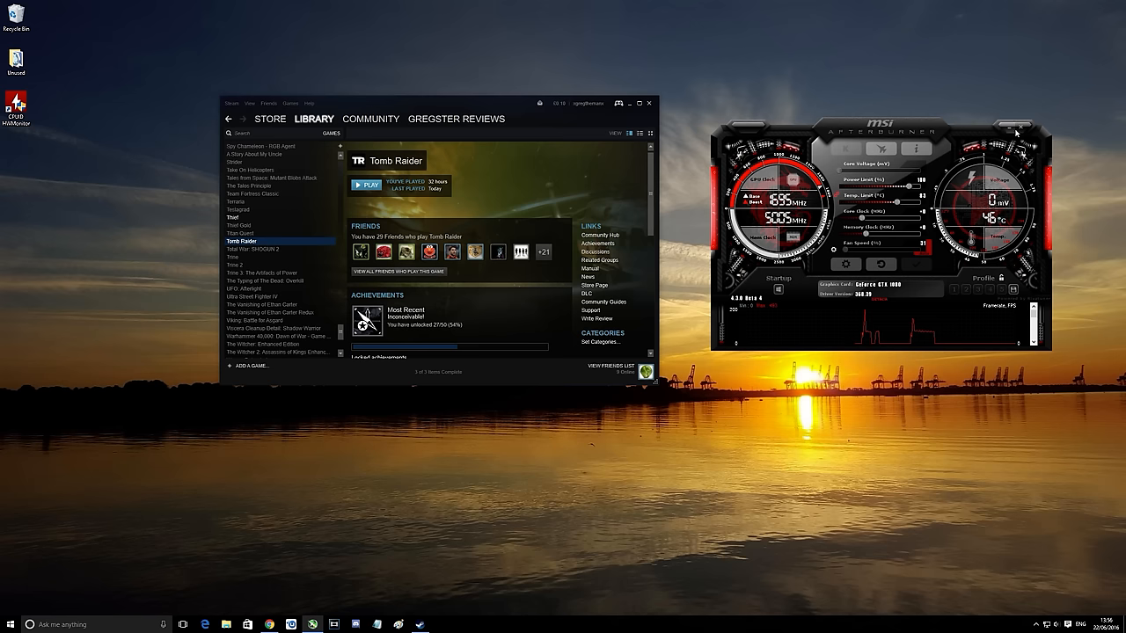
pyautogui.click(1016, 134)
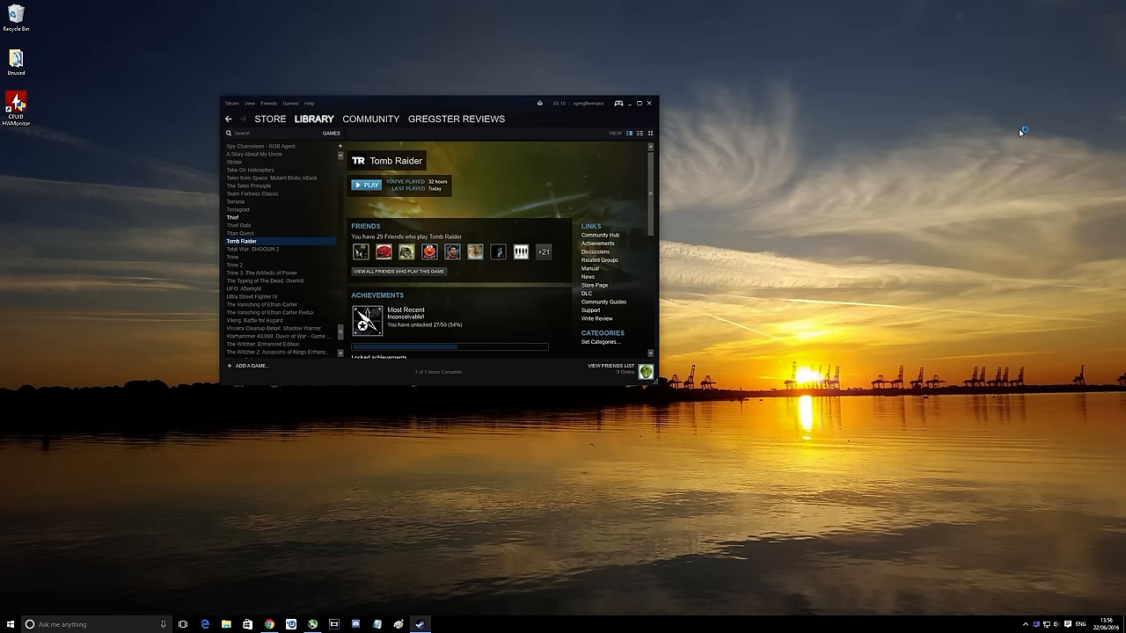
pyautogui.moveTo(897, 593)
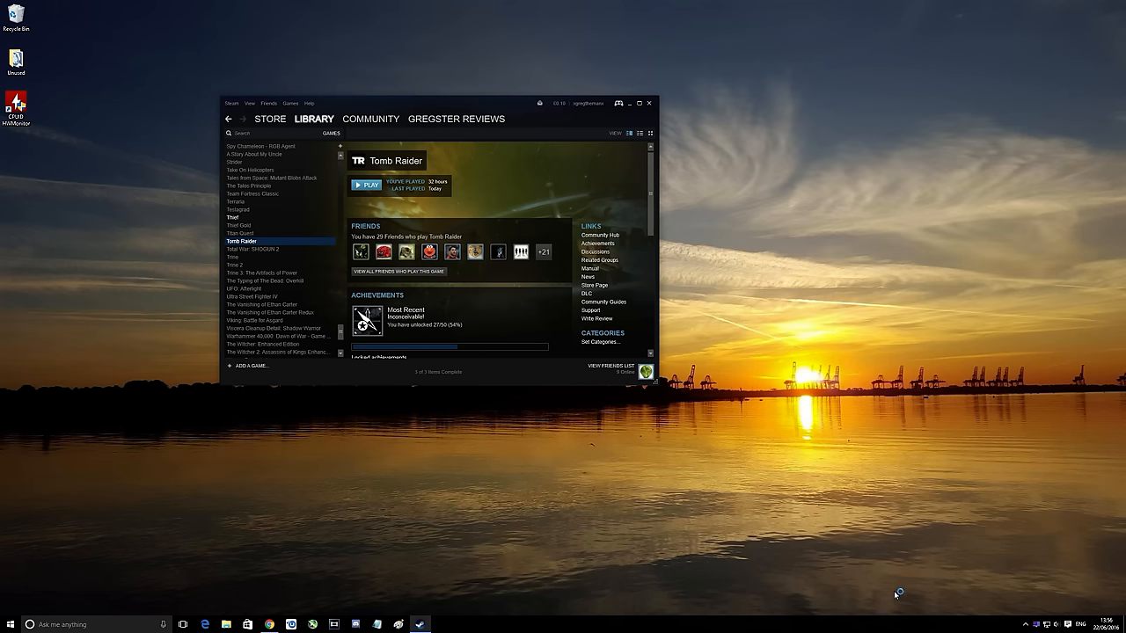
pyautogui.moveTo(1027, 626)
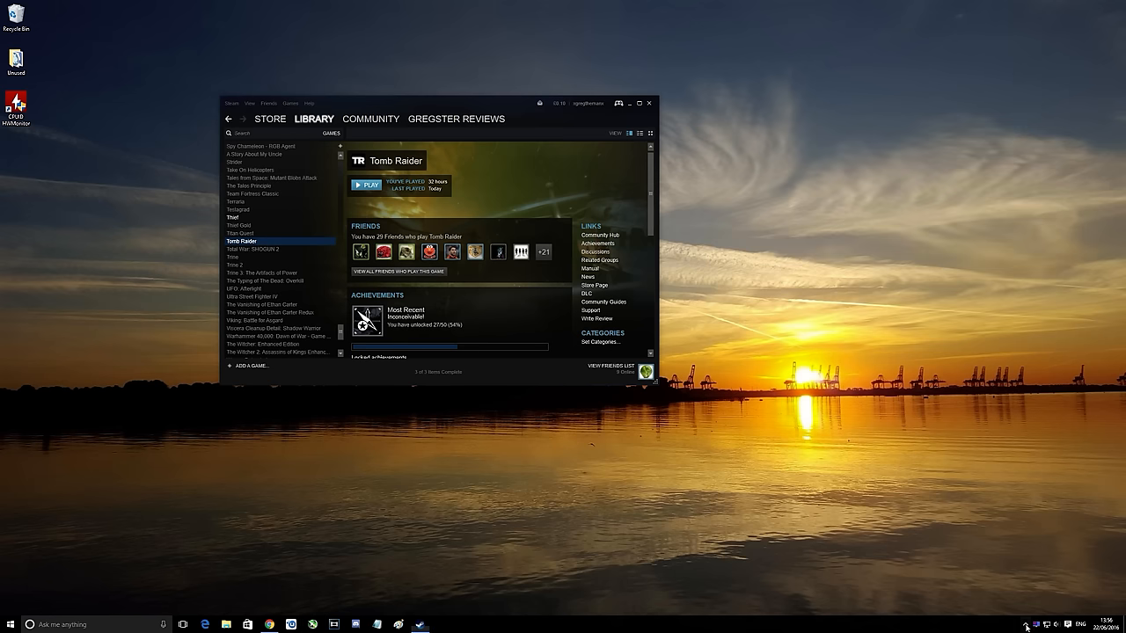
# Step: Restore Afterburner from the tray overflow and move its window to the desktop's top right
pyautogui.click(1019, 624)
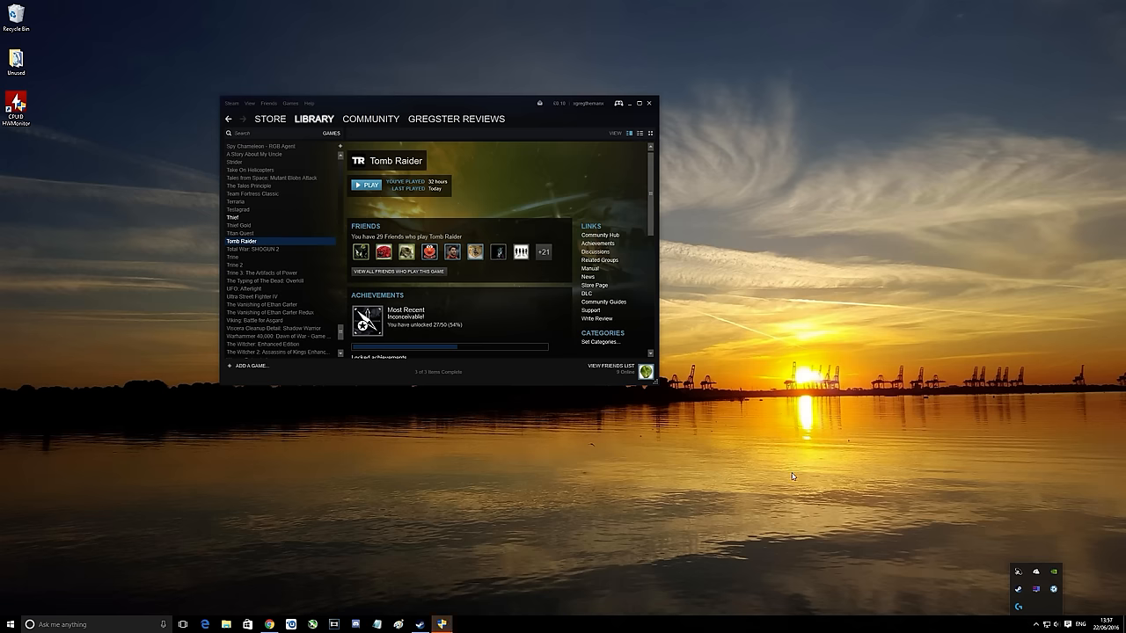
pyautogui.moveTo(472, 623)
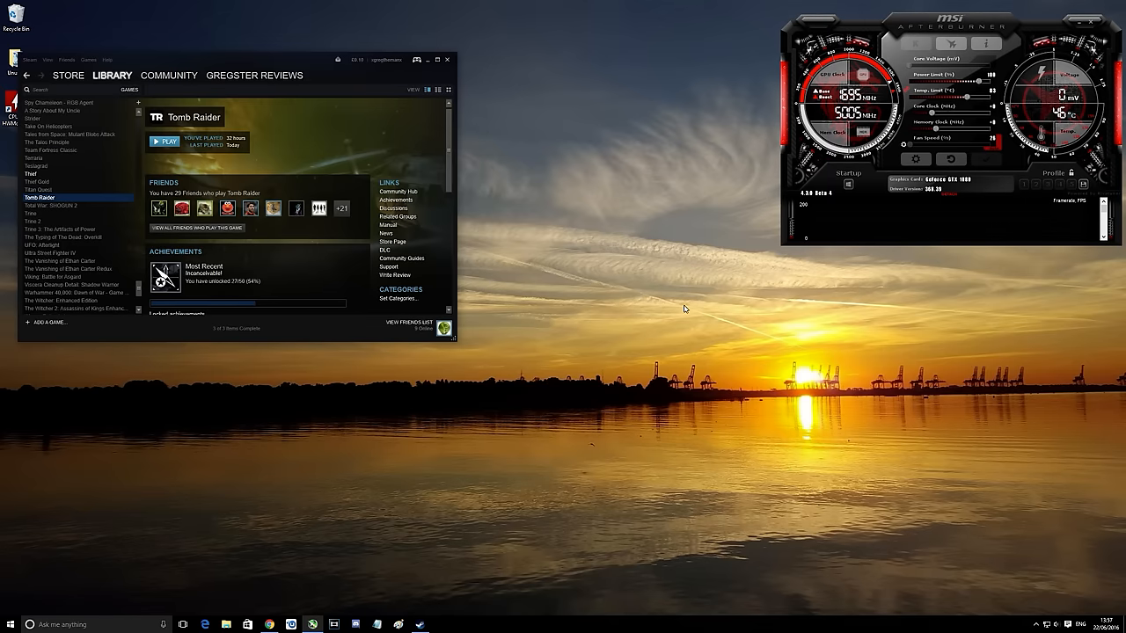
pyautogui.moveTo(688, 306)
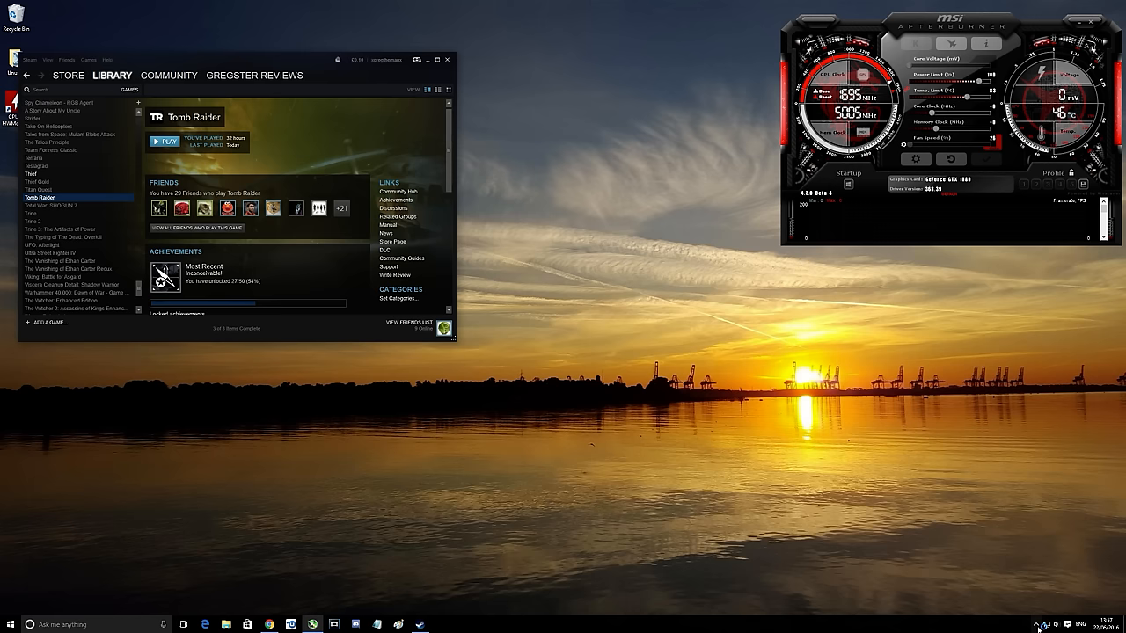
pyautogui.click(1045, 625)
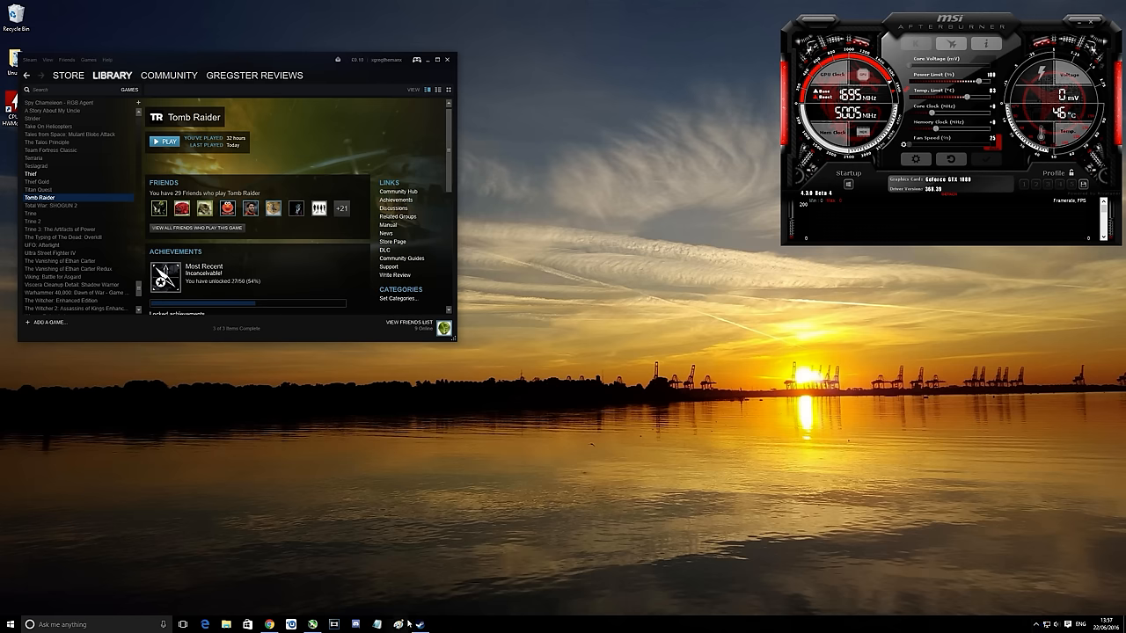
pyautogui.moveTo(430, 63)
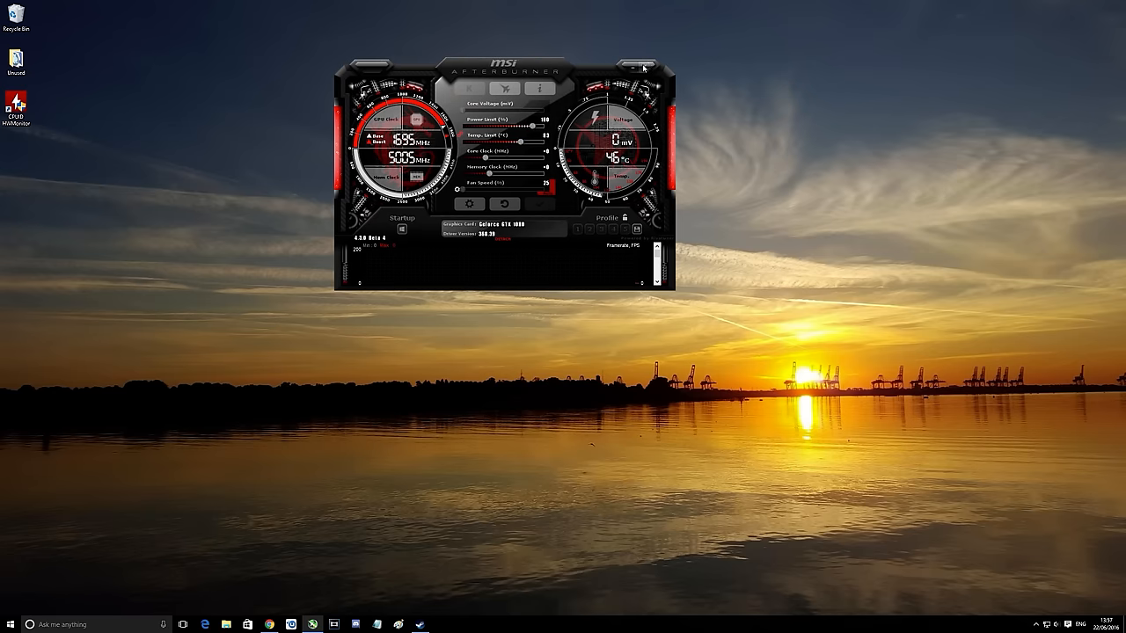
pyautogui.moveTo(422, 607)
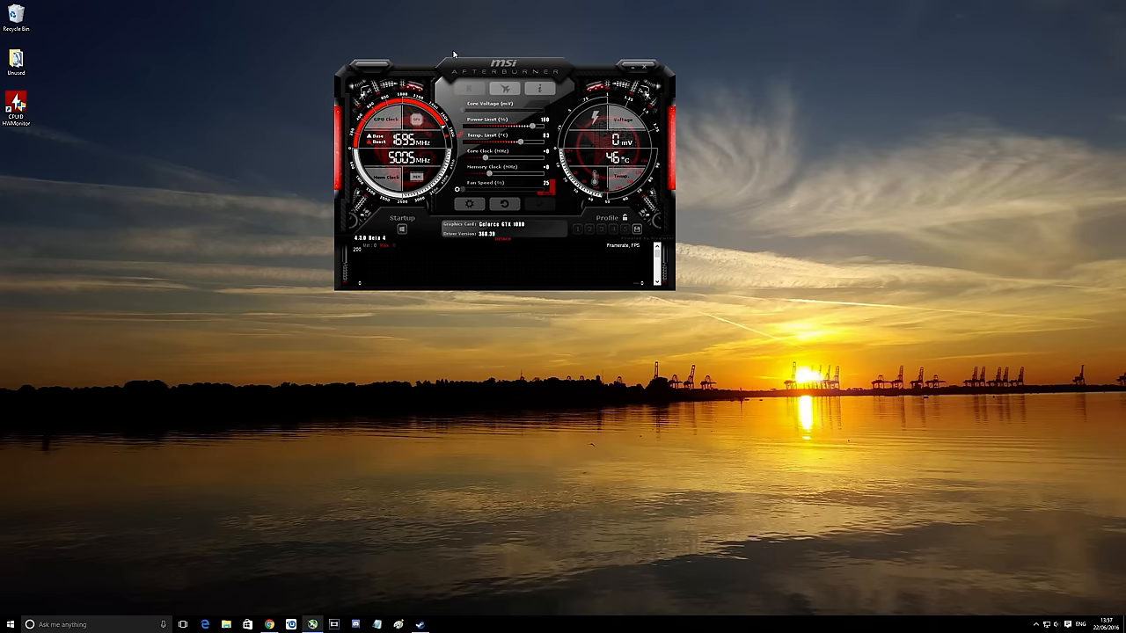
pyautogui.moveTo(503, 56); pyautogui.dragTo(936, 26)
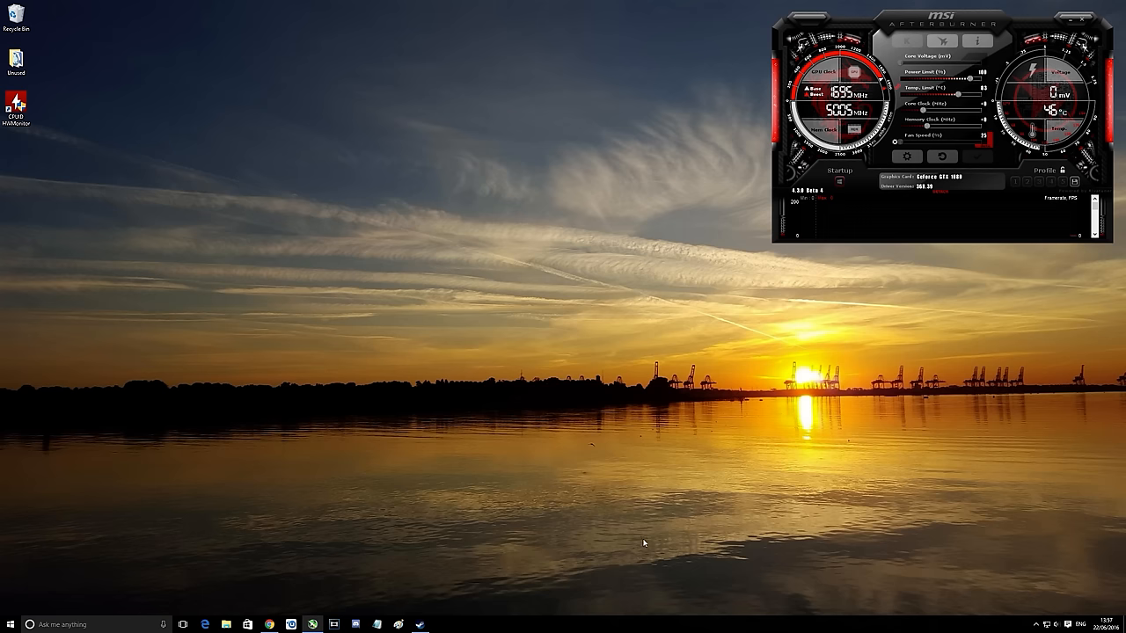
pyautogui.moveTo(774, 556)
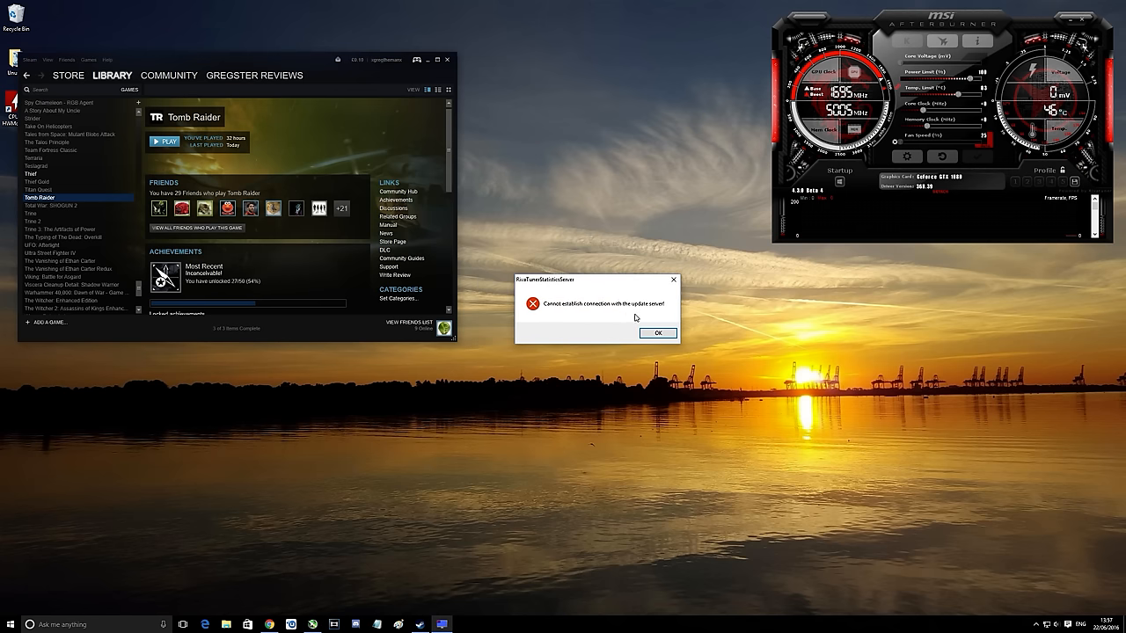
pyautogui.moveTo(619, 315)
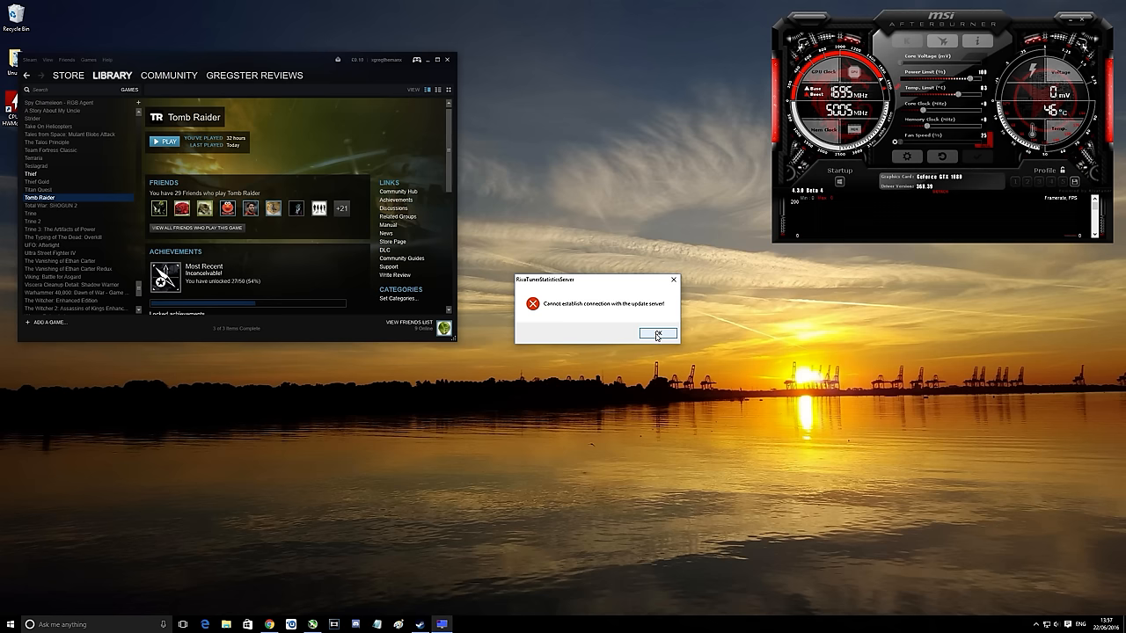
# Step: Dismiss the update server connection error and launch Tomb Raider from the Steam library
pyautogui.click(658, 335)
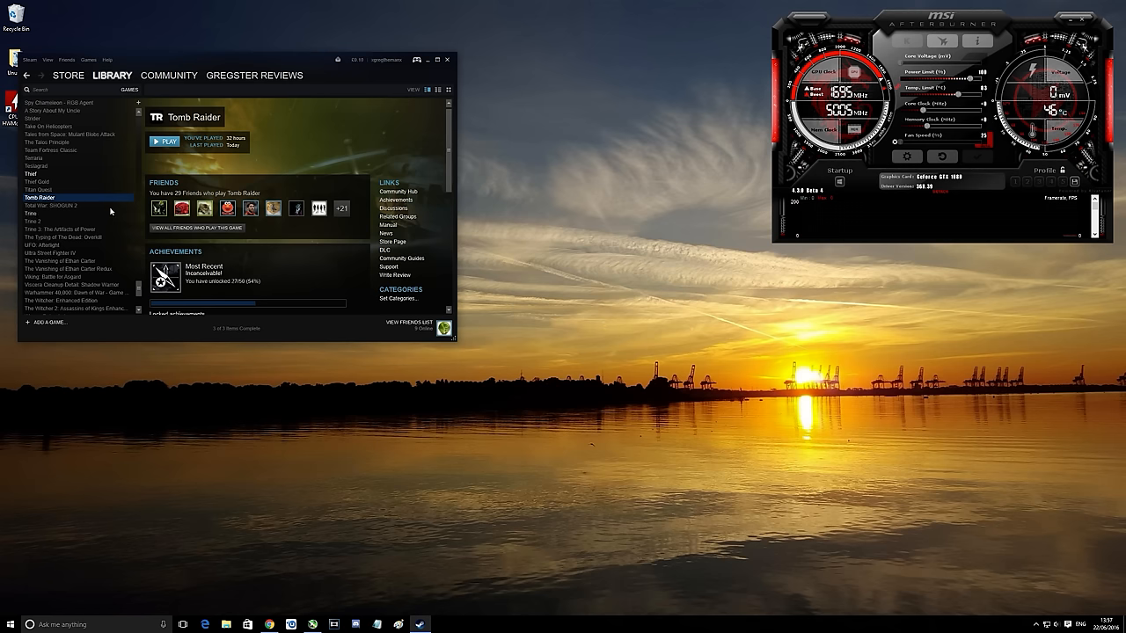
pyautogui.click(165, 141)
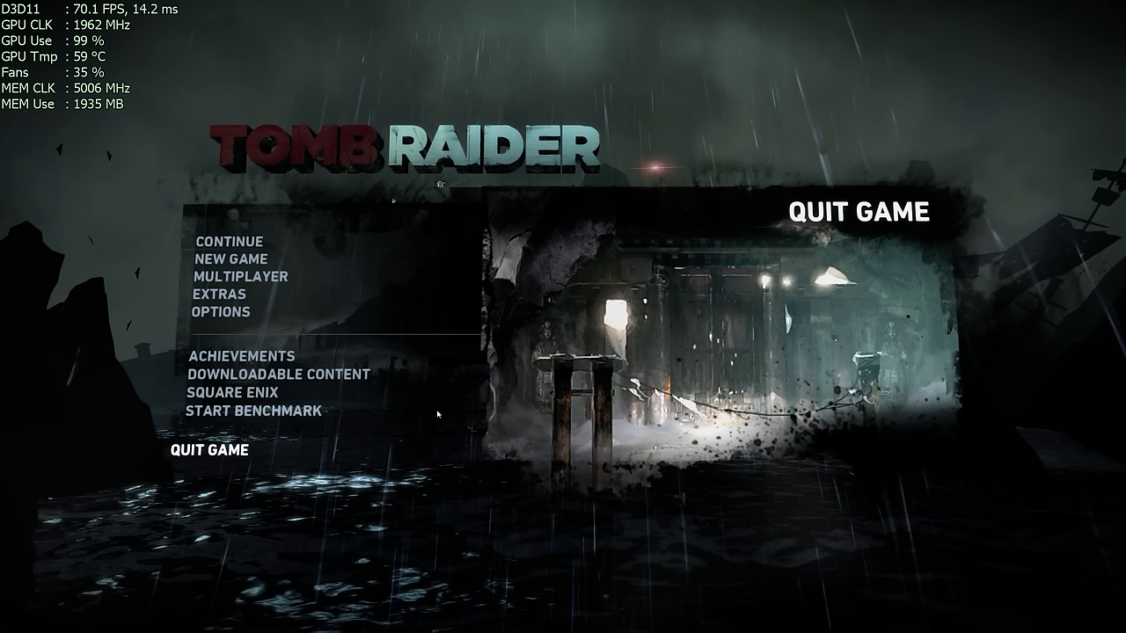
# Step: Quit Tomb Raider after viewing the overlay with FPS, clocks, usage and temperature
pyautogui.click(212, 450)
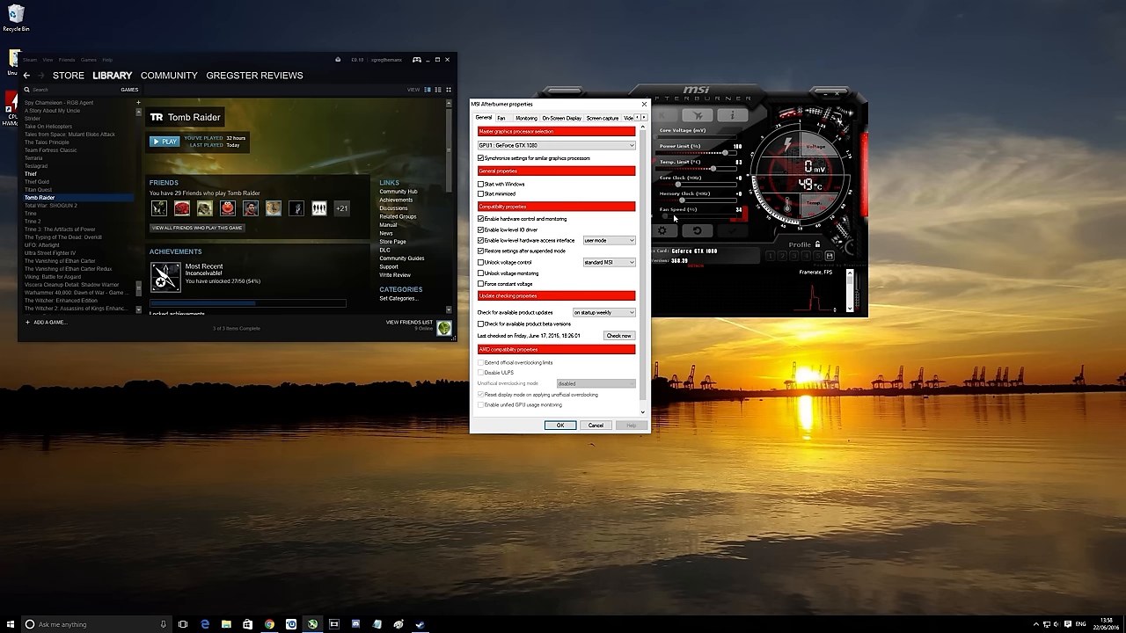
# Step: Bring up the Fan control settings in Afterburner's properties
pyautogui.click(502, 117)
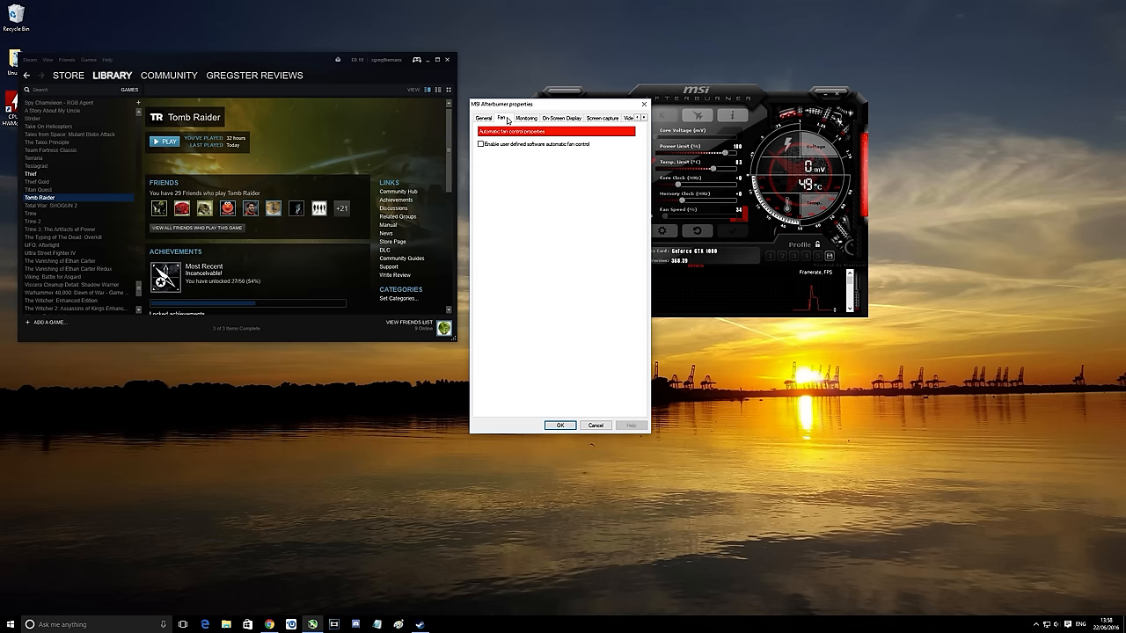
# Step: Enable user-defined software automatic fan control, then return to the Monitoring settings
pyautogui.click(483, 144)
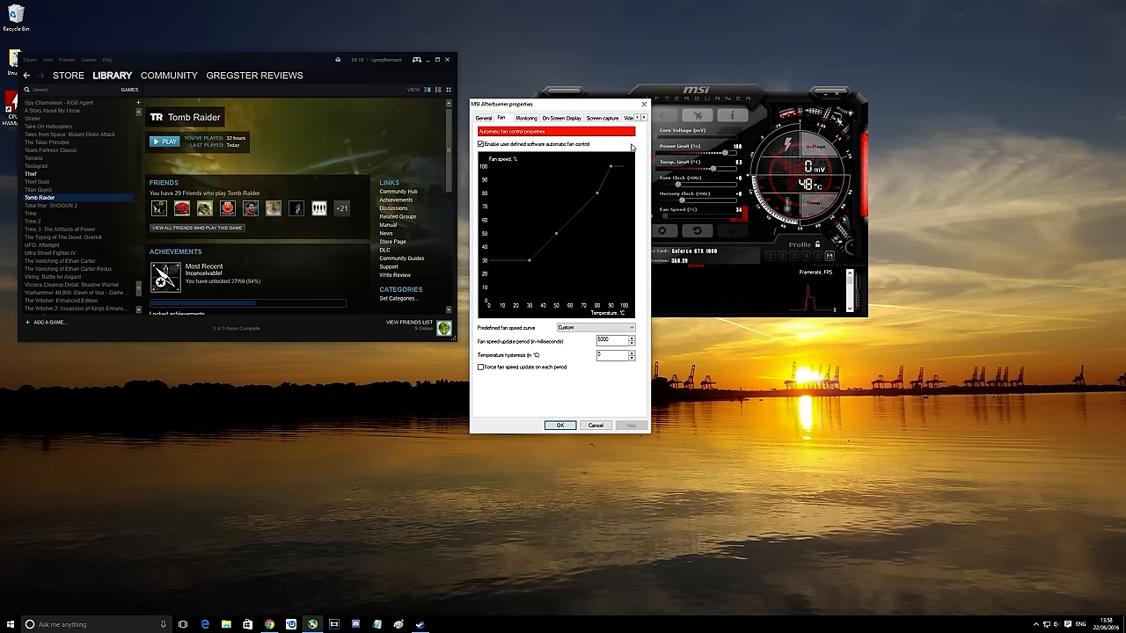
pyautogui.moveTo(609, 172)
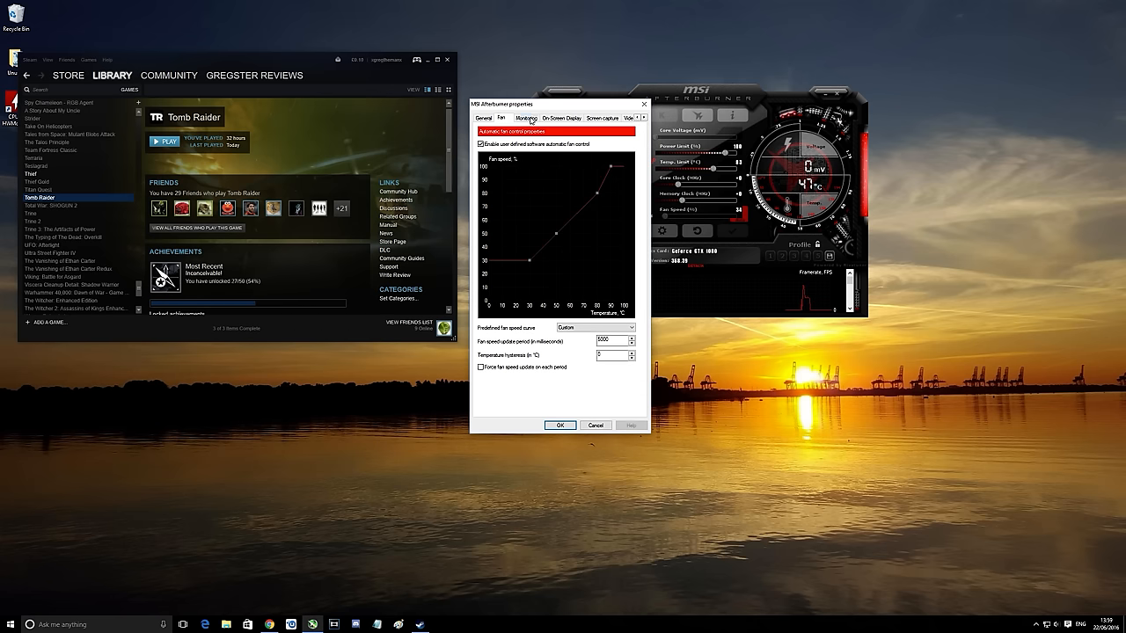
pyautogui.click(527, 116)
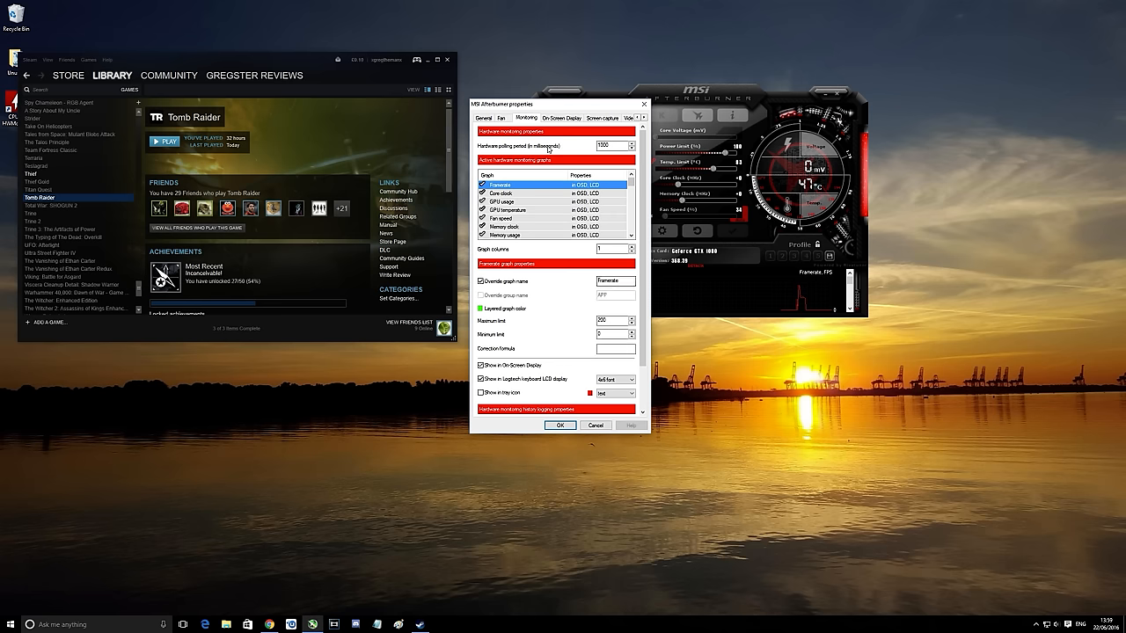
pyautogui.click(560, 116)
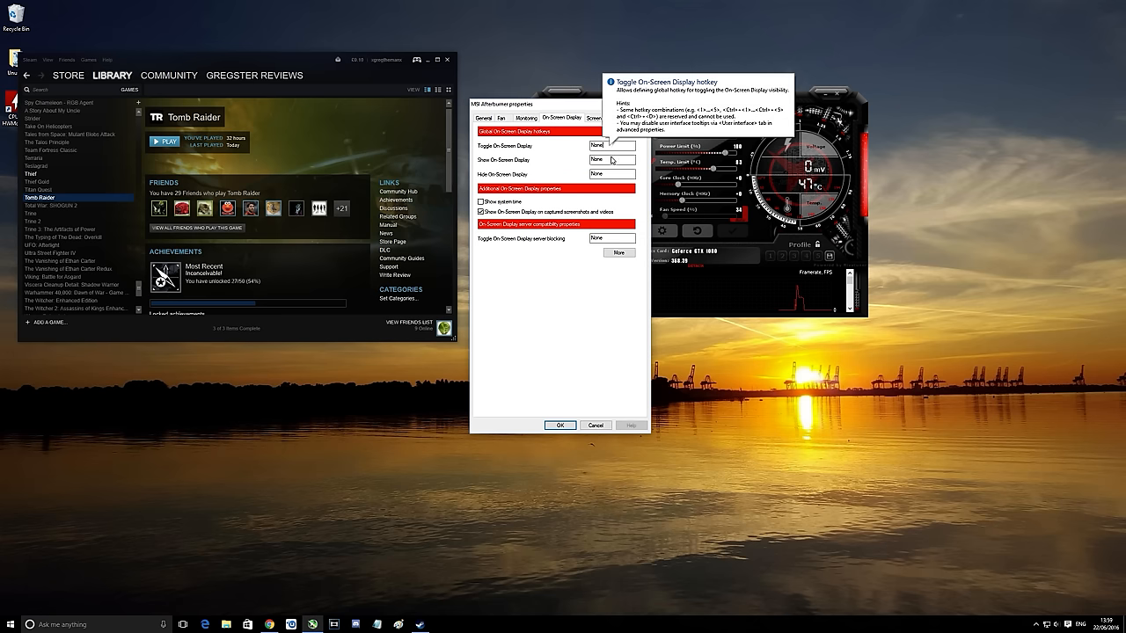
pyautogui.moveTo(612, 174)
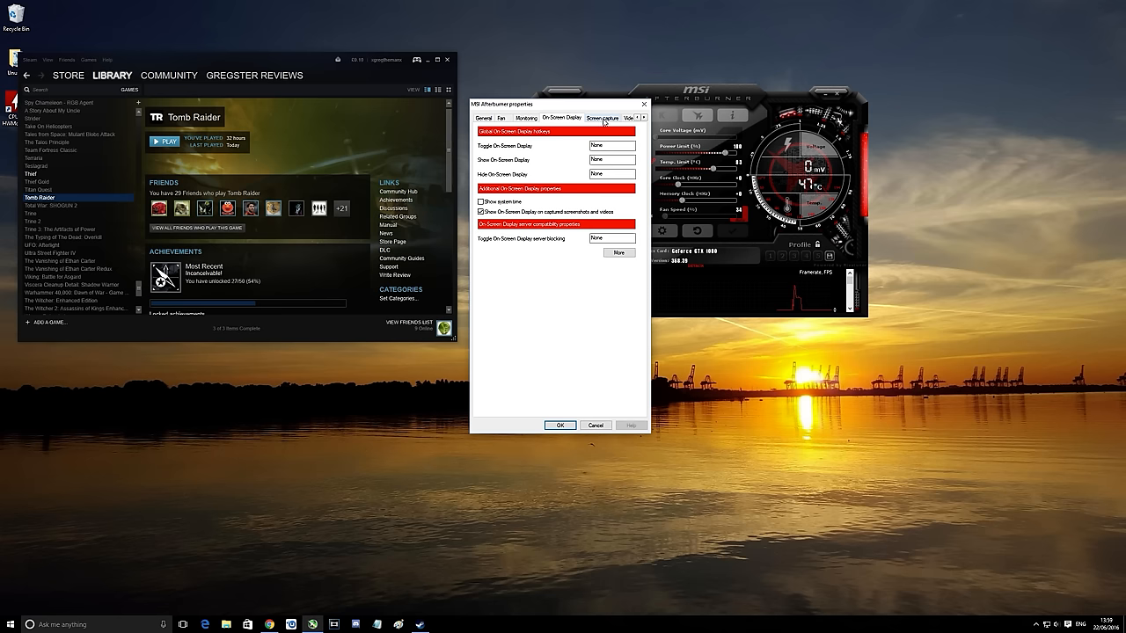
pyautogui.click(602, 118)
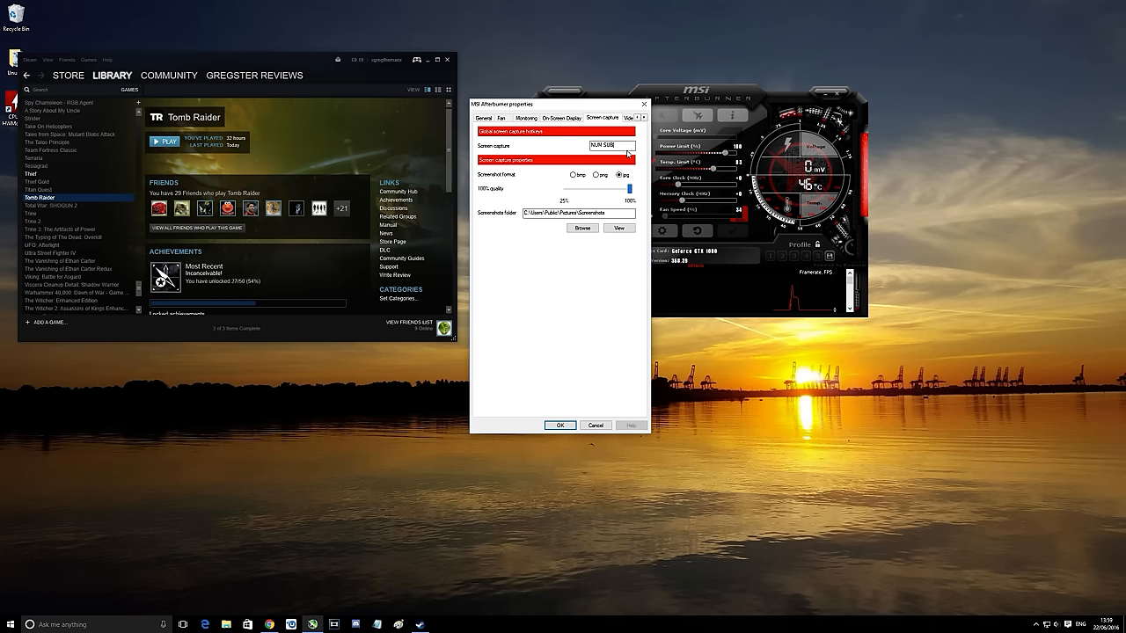
pyautogui.click(603, 116)
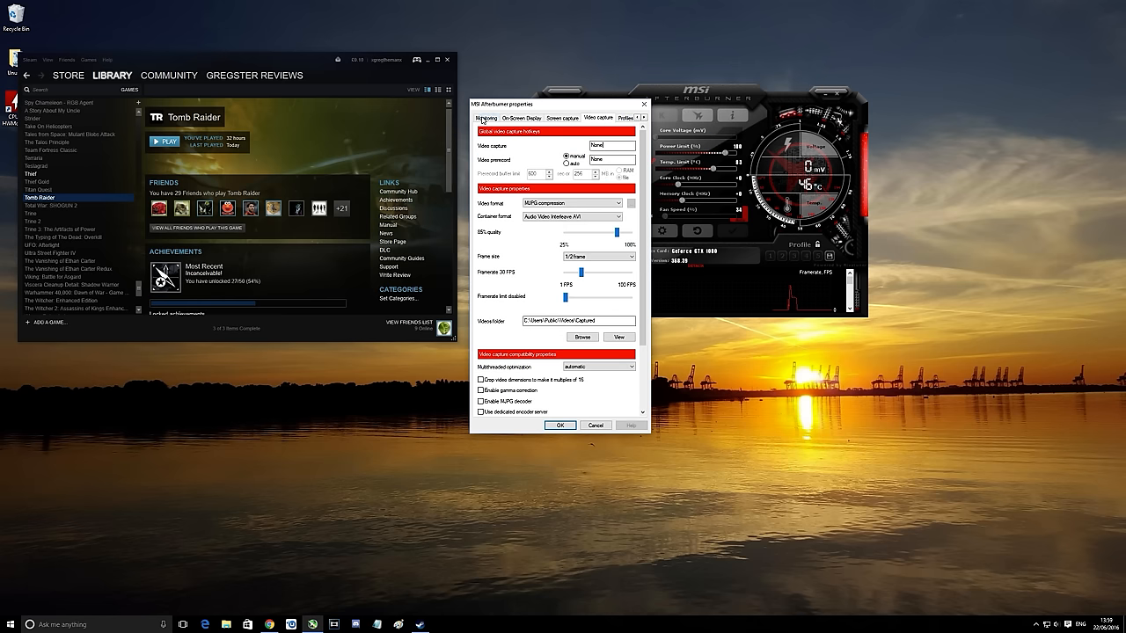
pyautogui.click(486, 117)
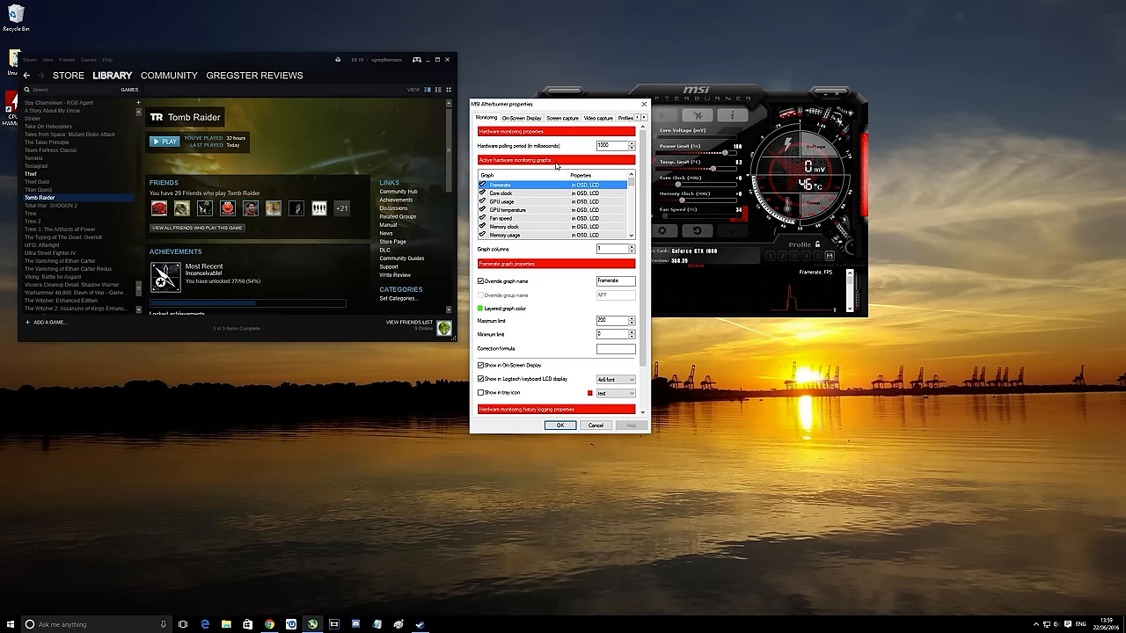
pyautogui.click(560, 424)
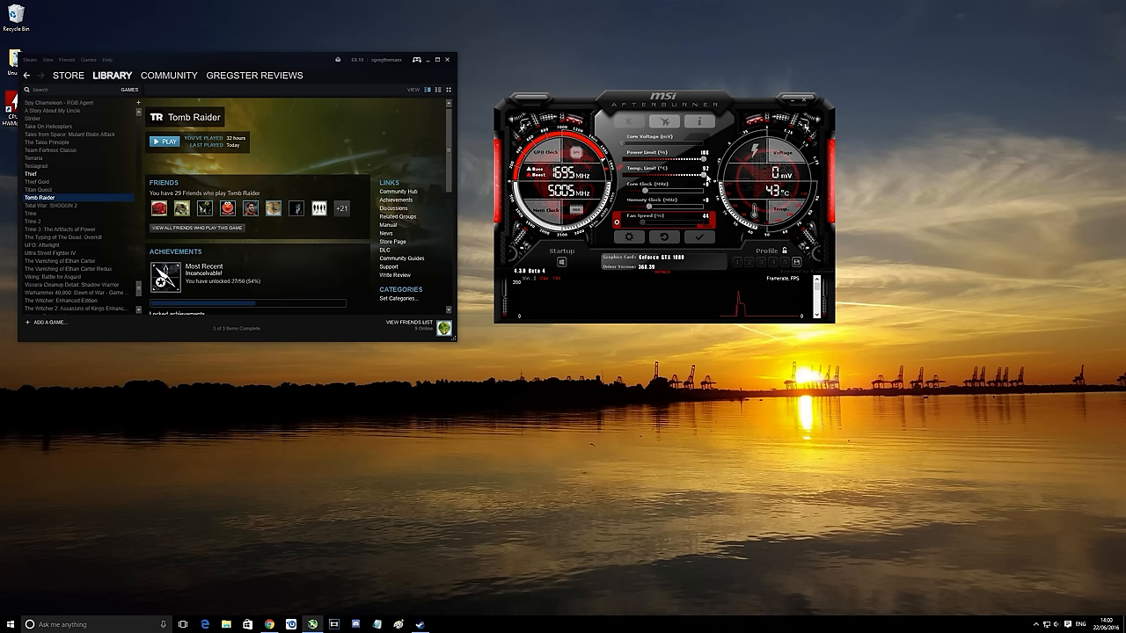
pyautogui.moveTo(672, 169)
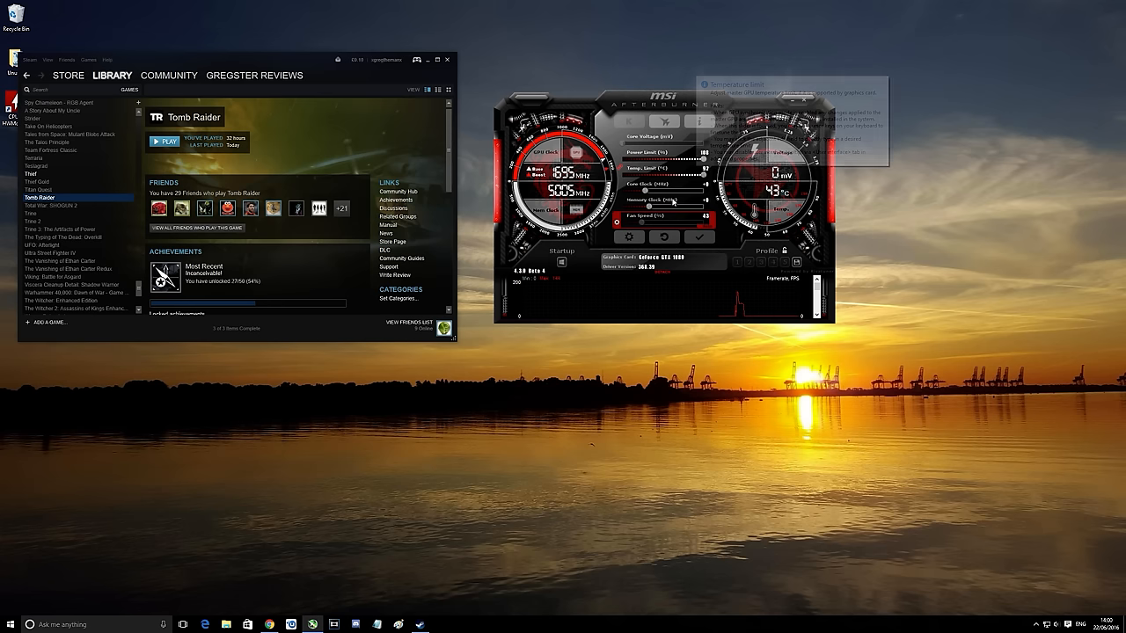
pyautogui.moveTo(714, 185)
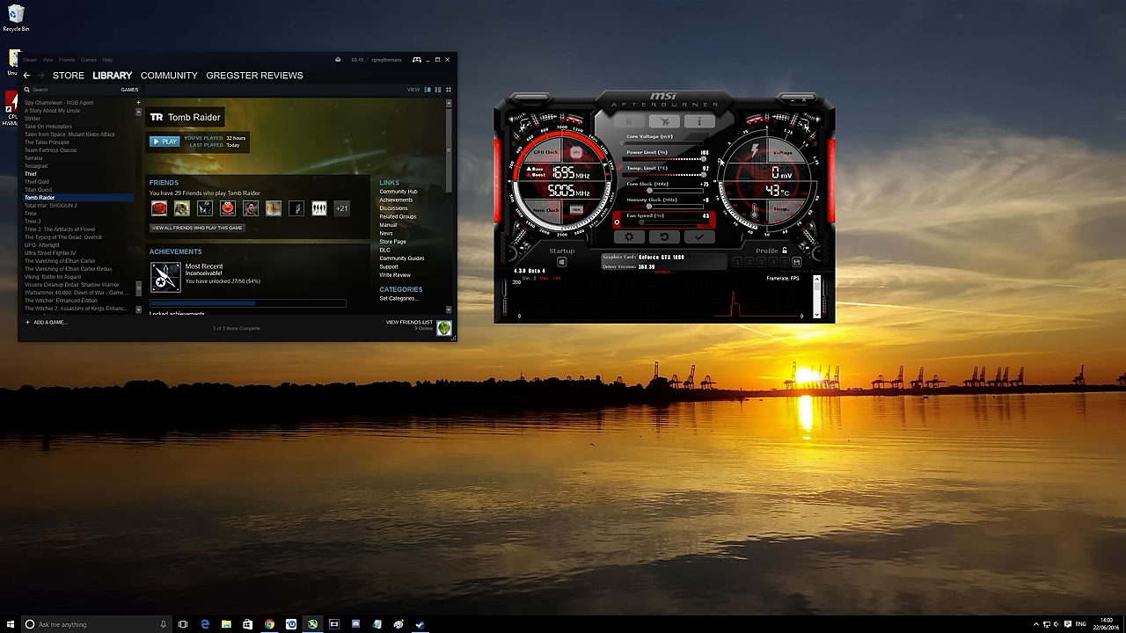
pyautogui.moveTo(717, 201)
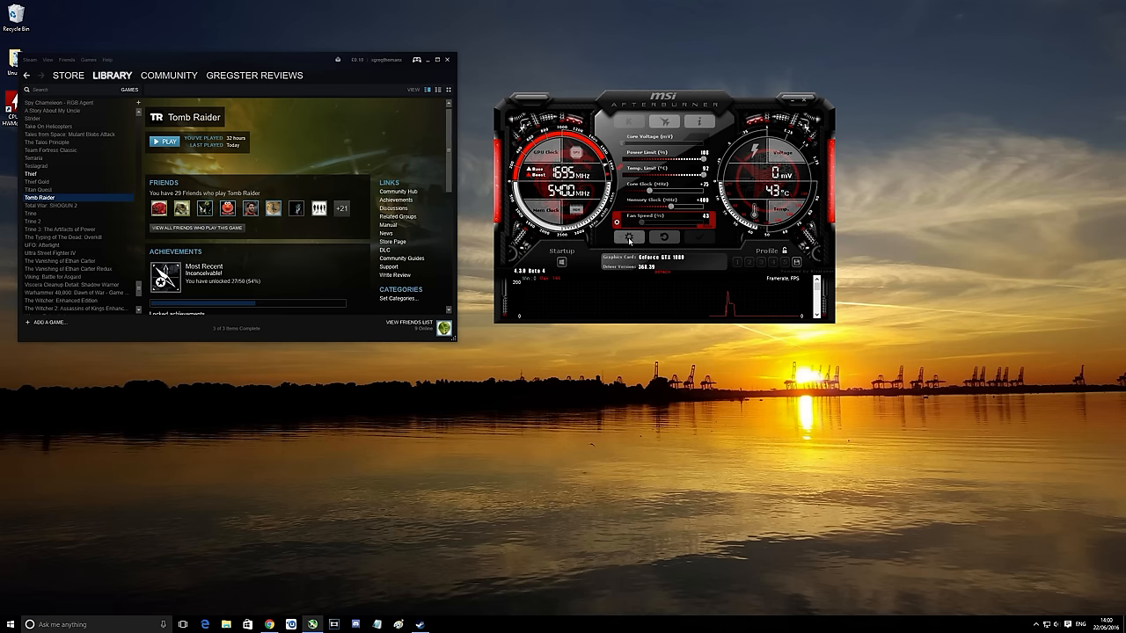
# Step: Apply the GPU overclock with memory clock near 5400 MHz and launch Tomb Raider from Steam
pyautogui.click(166, 141)
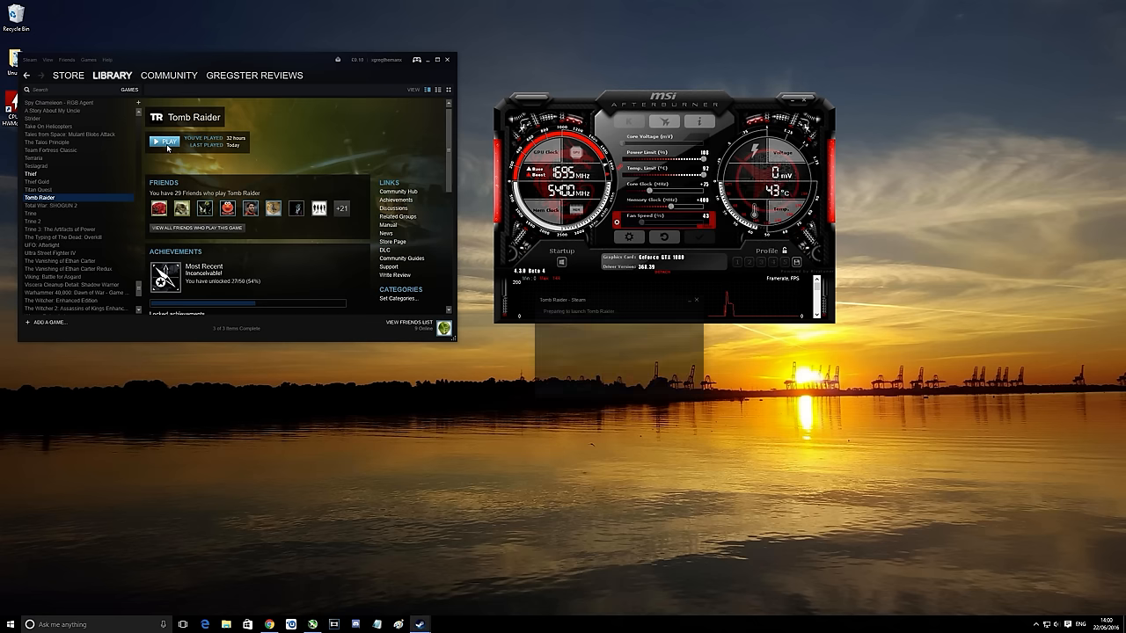
pyautogui.click(165, 141)
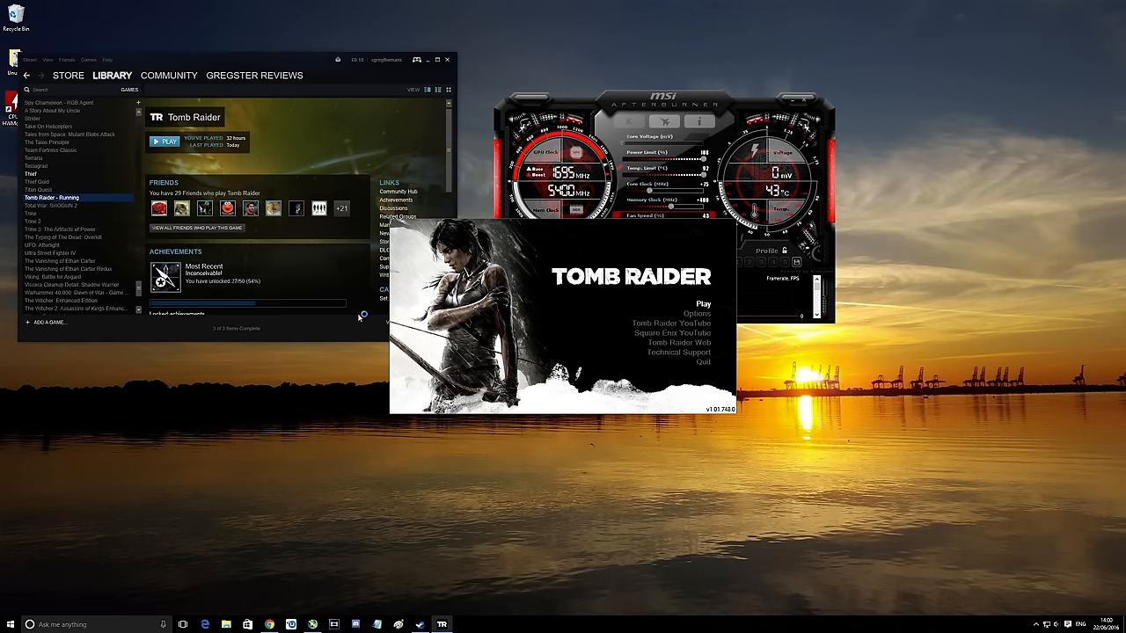